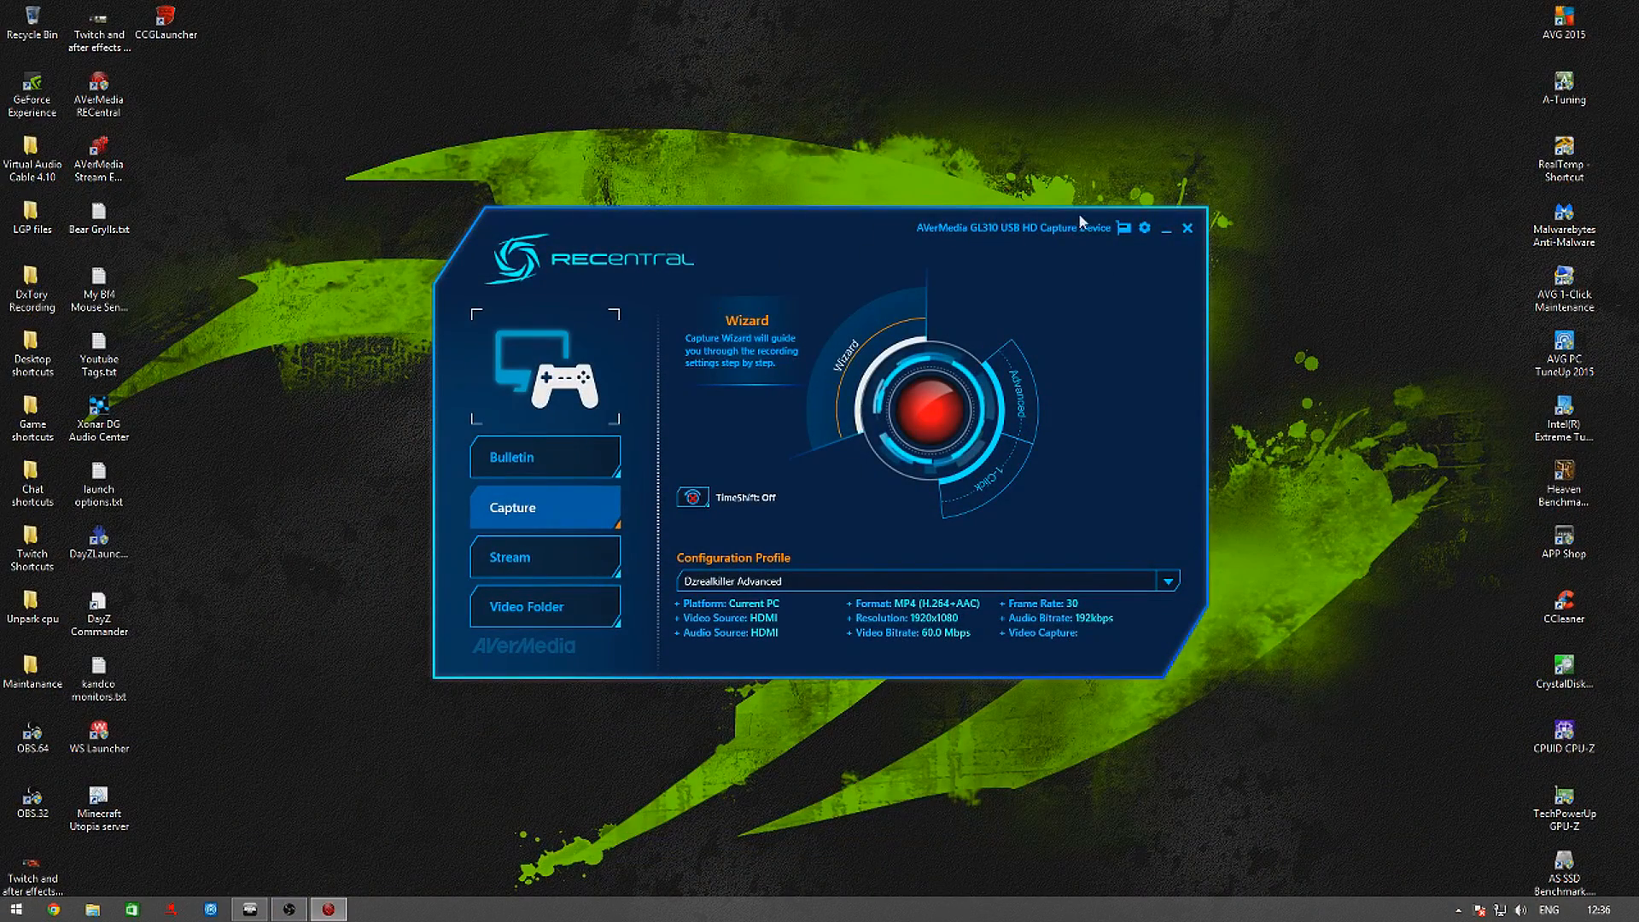
{"action": "mouse_move", "coordinate": [1081, 227]}
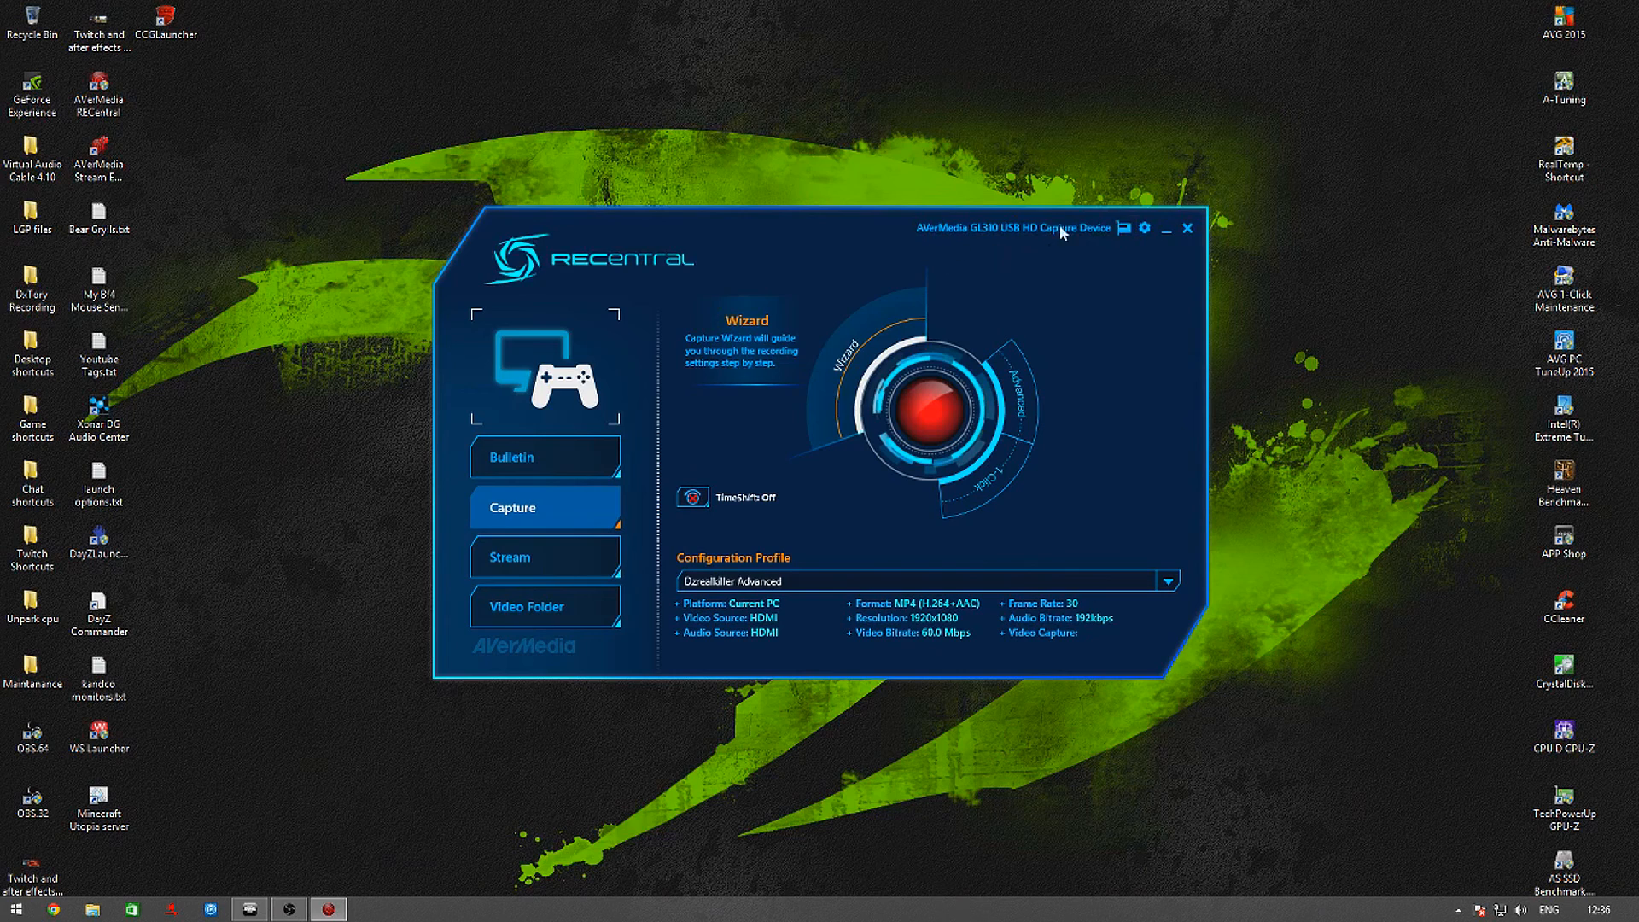
- Select and confirm the capture card, then bring up the Advanced capture settings
{"action": "left_click", "coordinate": [1122, 228]}
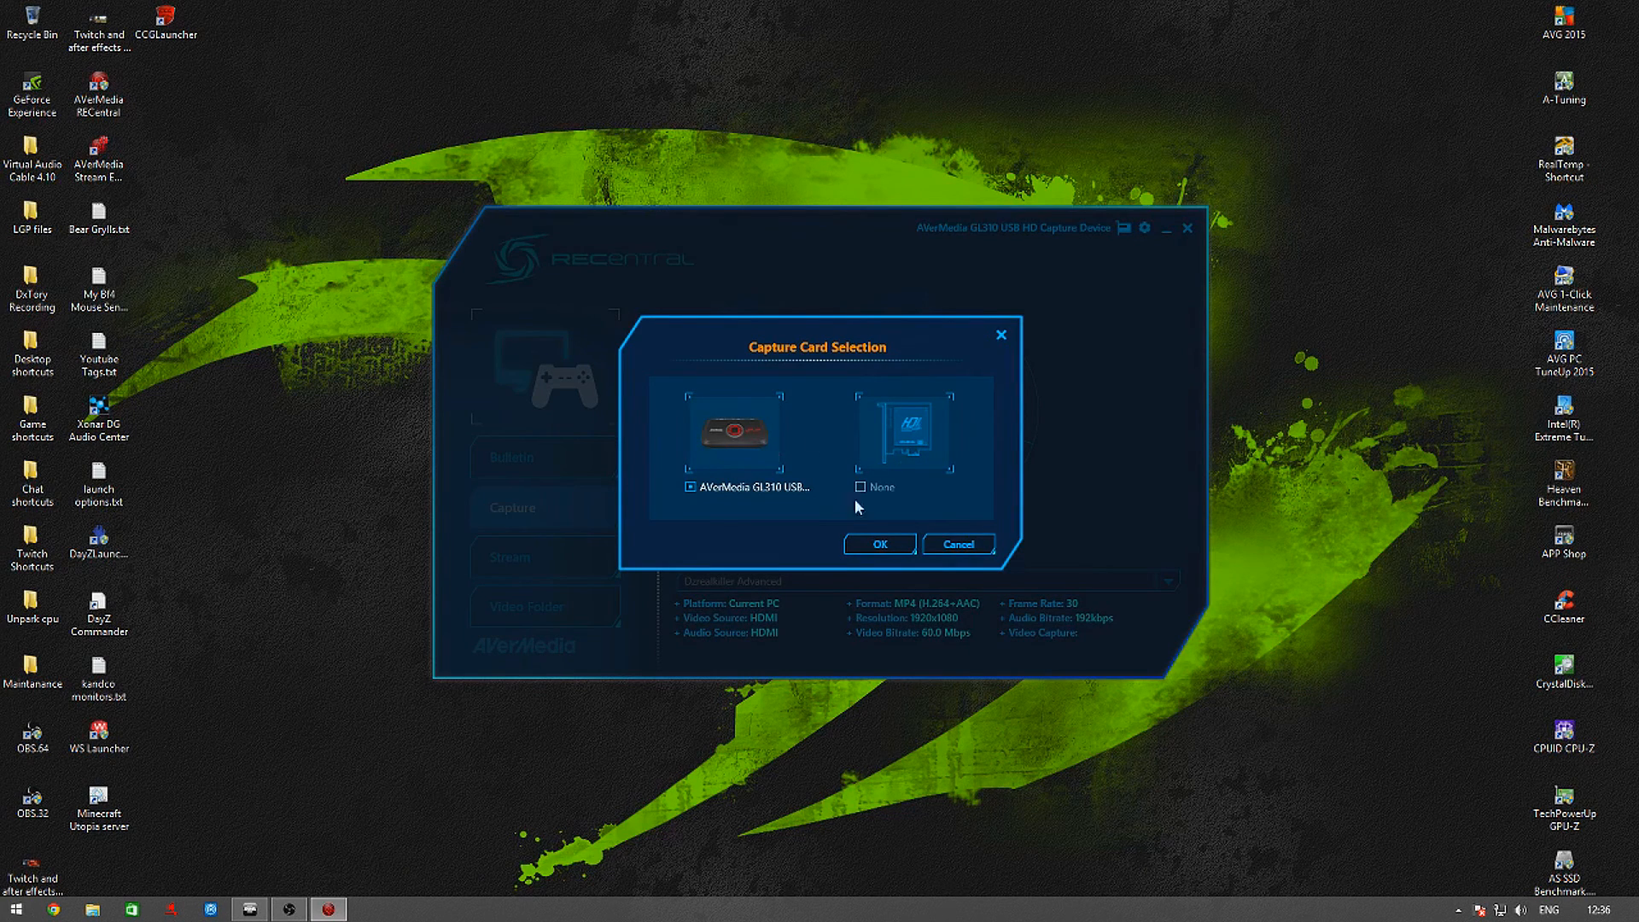
{"action": "left_click", "coordinate": [879, 544]}
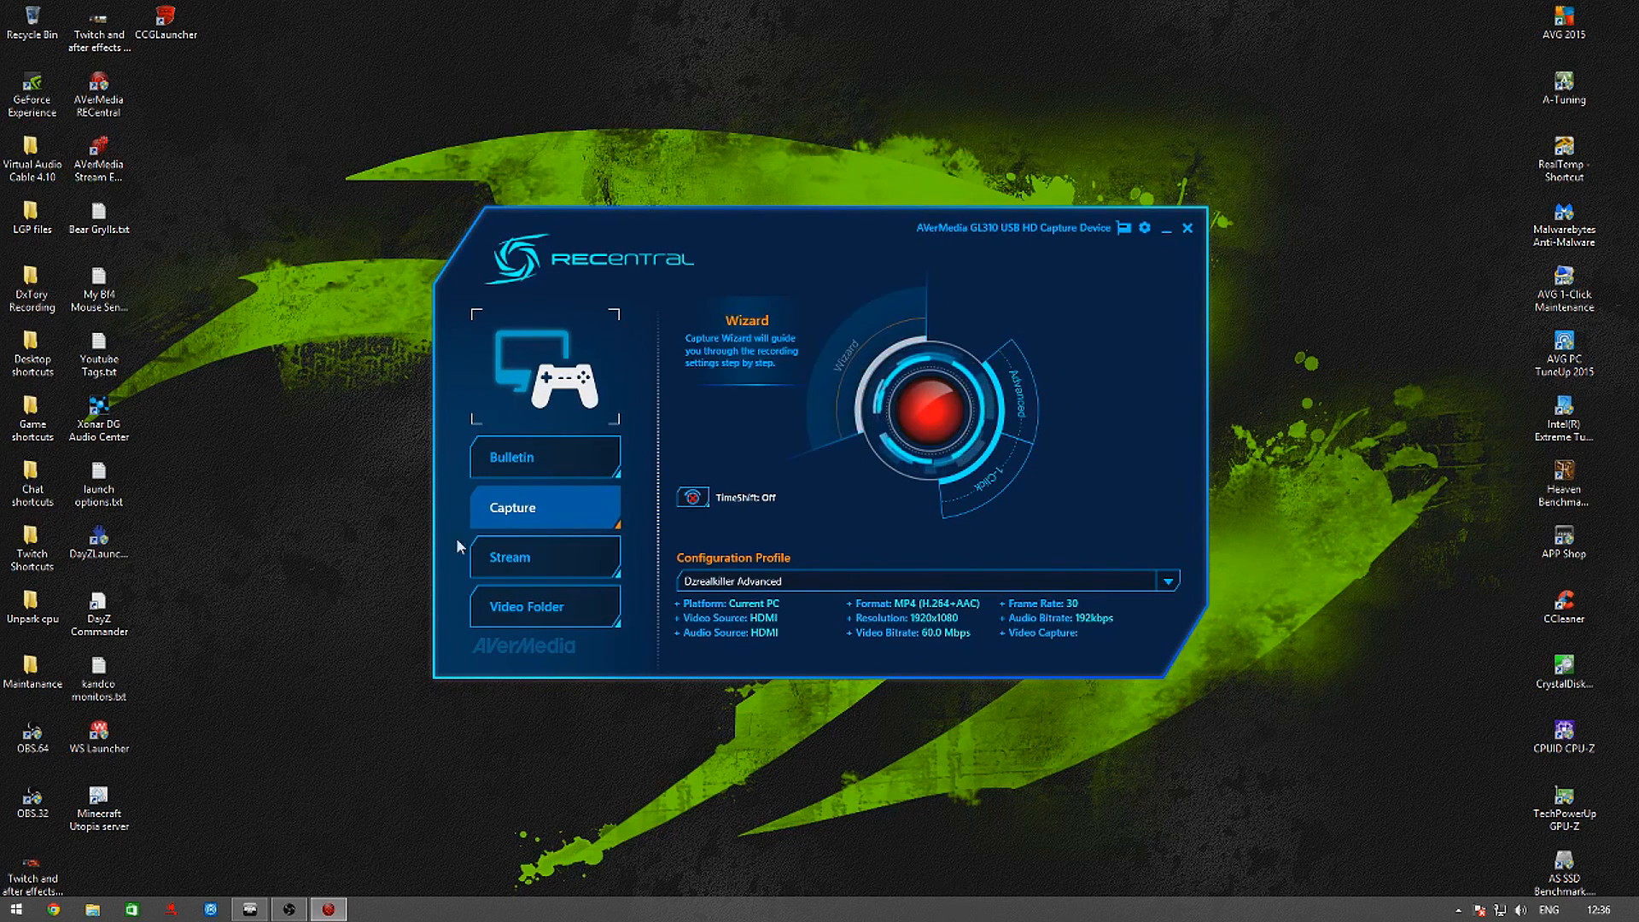
{"action": "mouse_move", "coordinate": [1079, 404]}
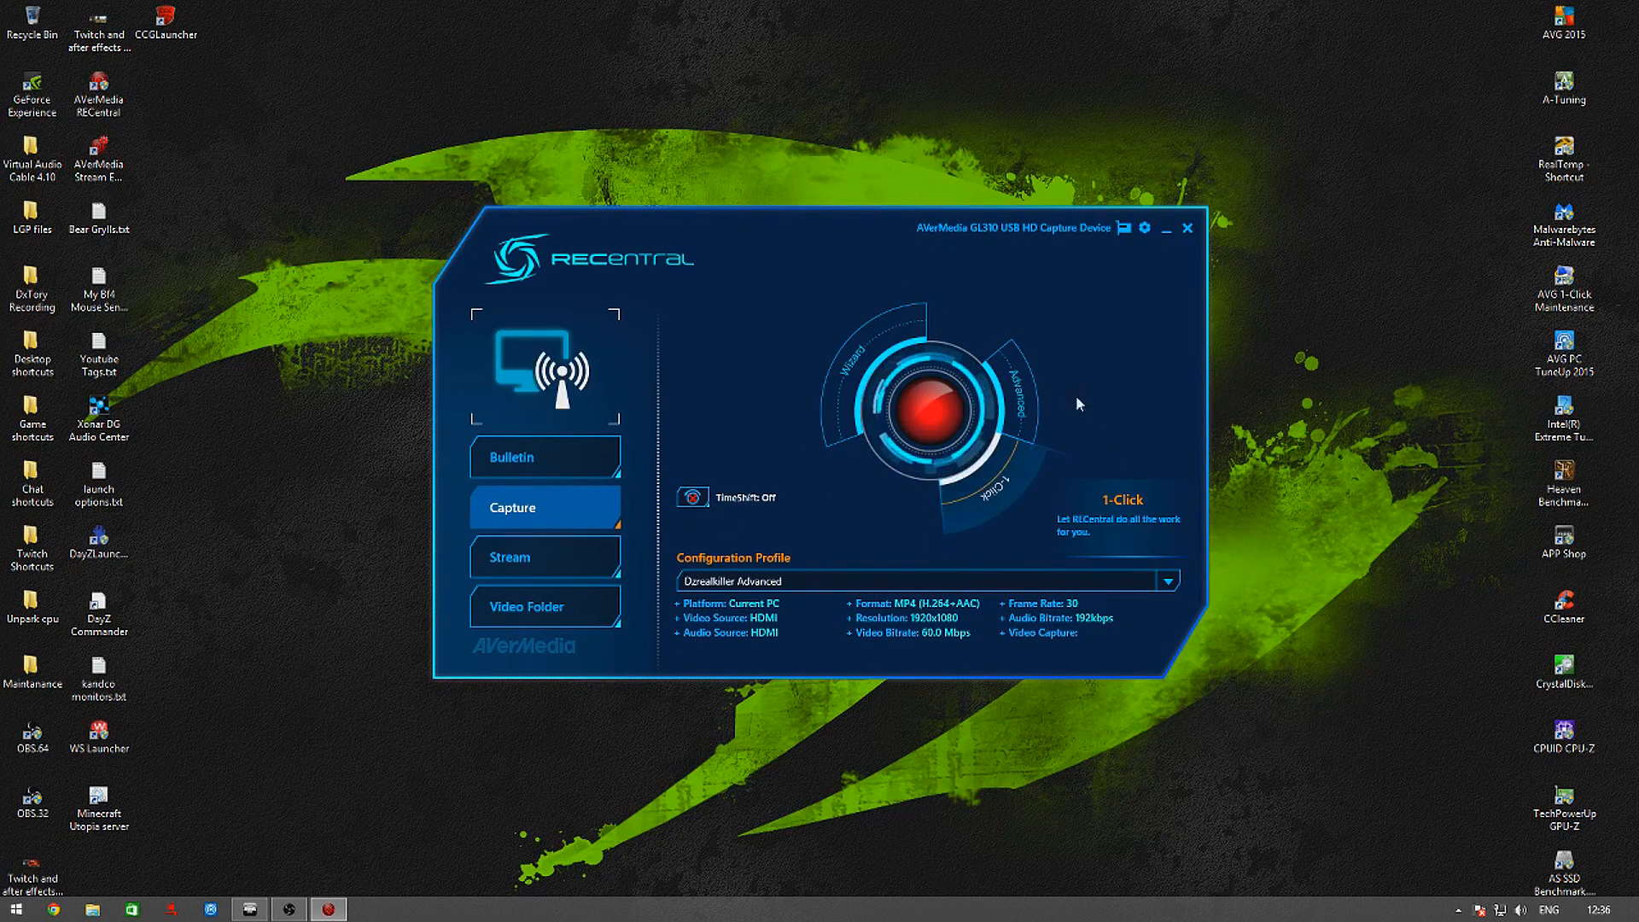
{"action": "left_click", "coordinate": [995, 376]}
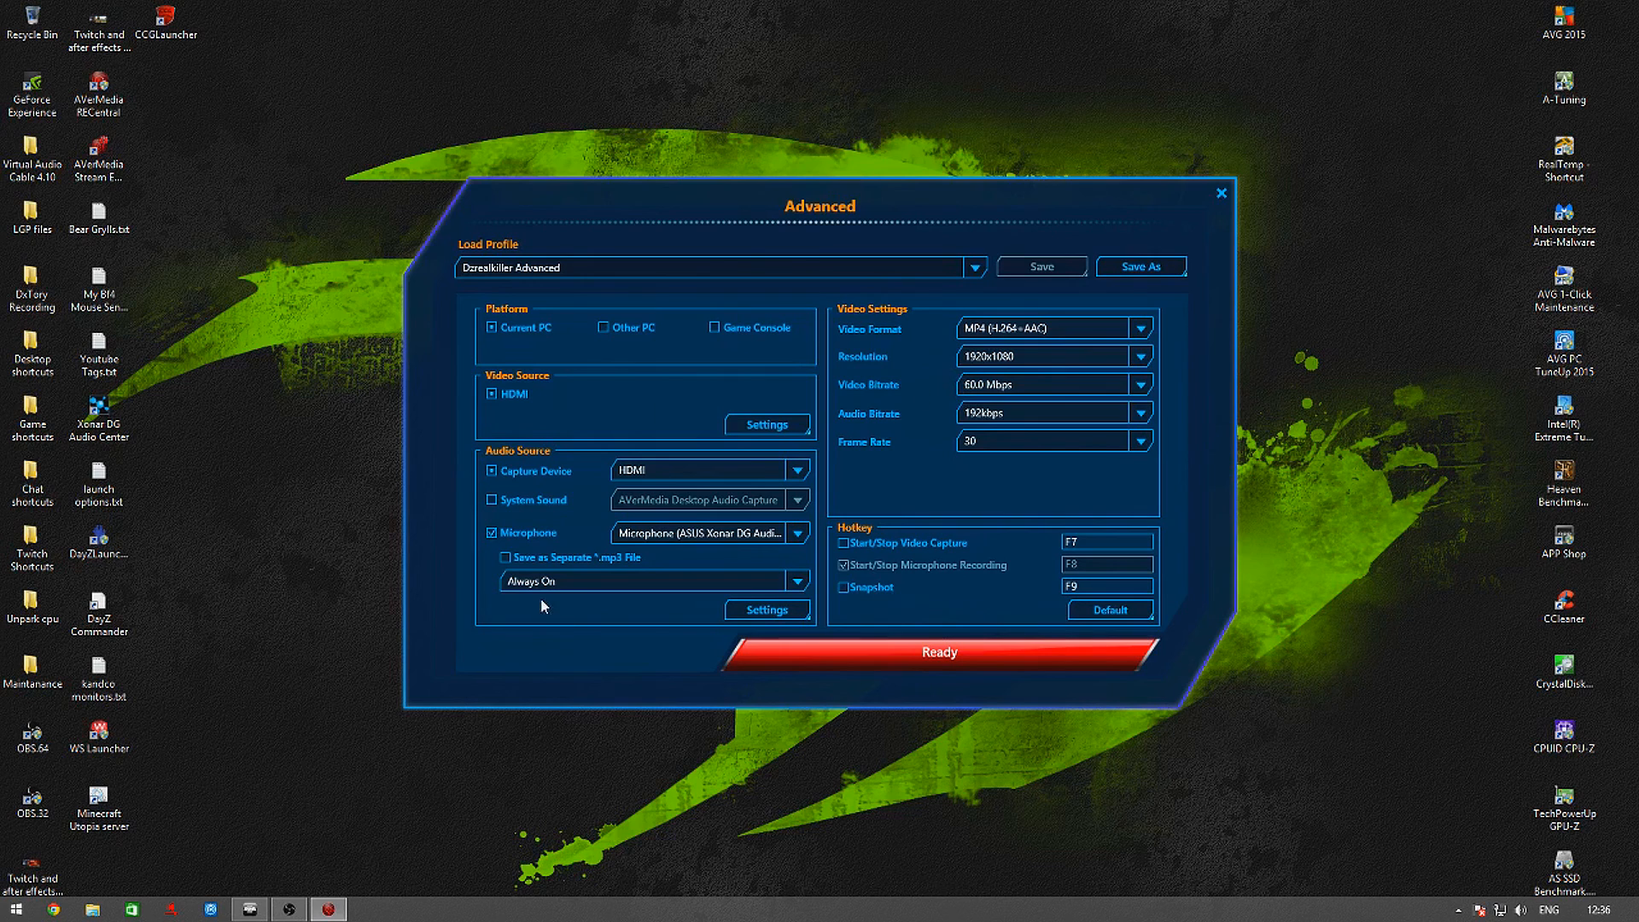
{"action": "mouse_move", "coordinate": [525, 593]}
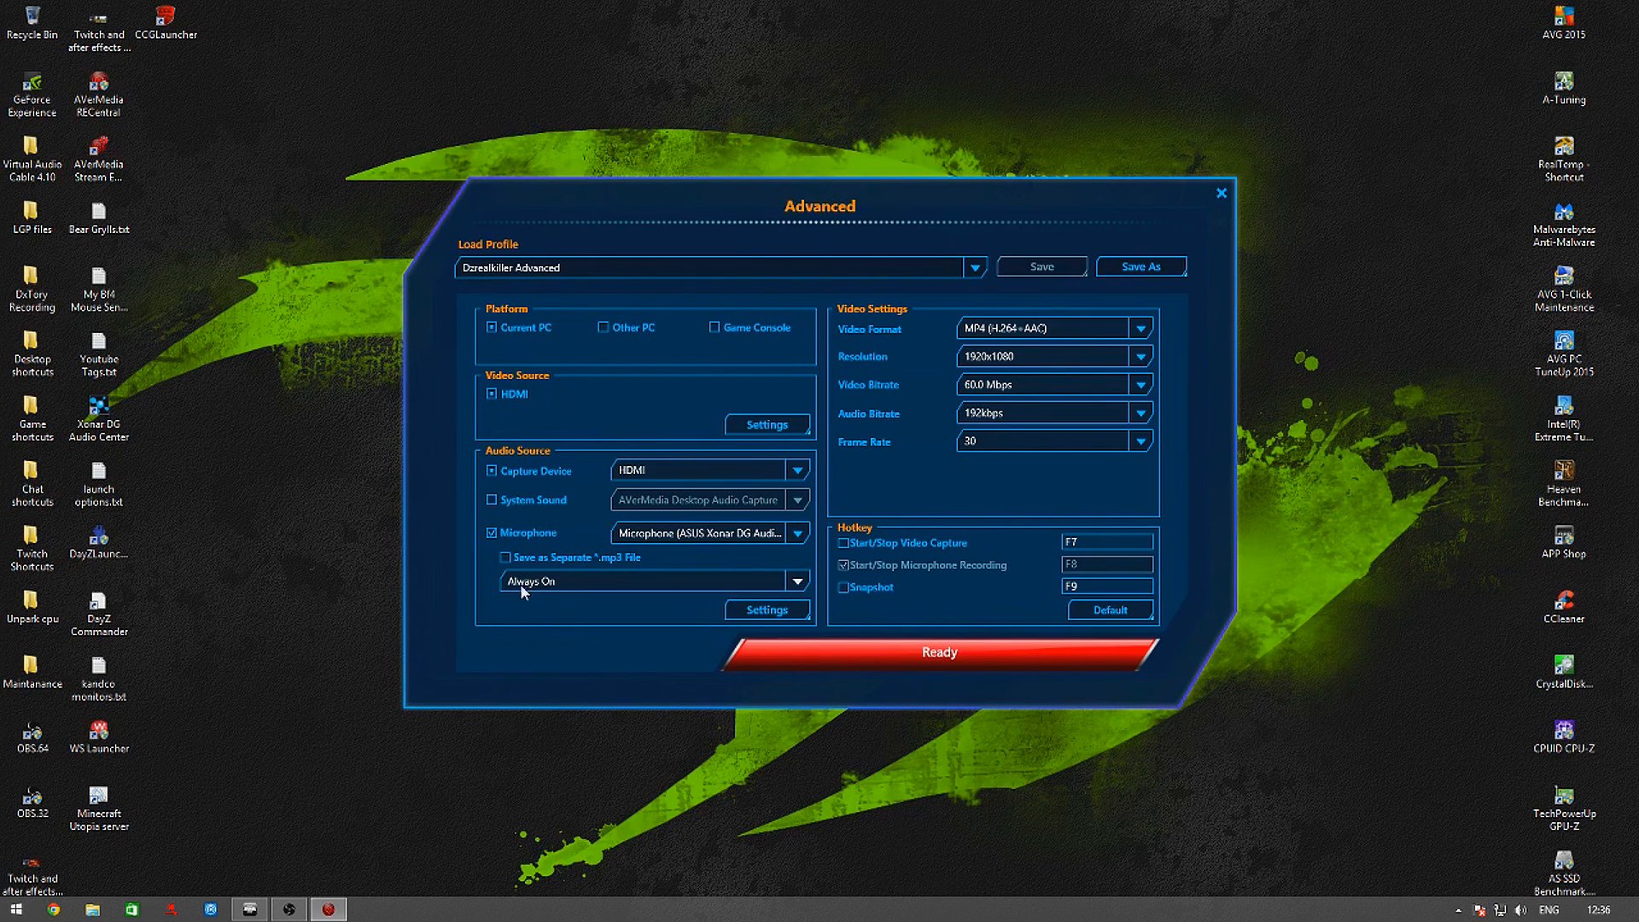
{"action": "mouse_move", "coordinate": [721, 354]}
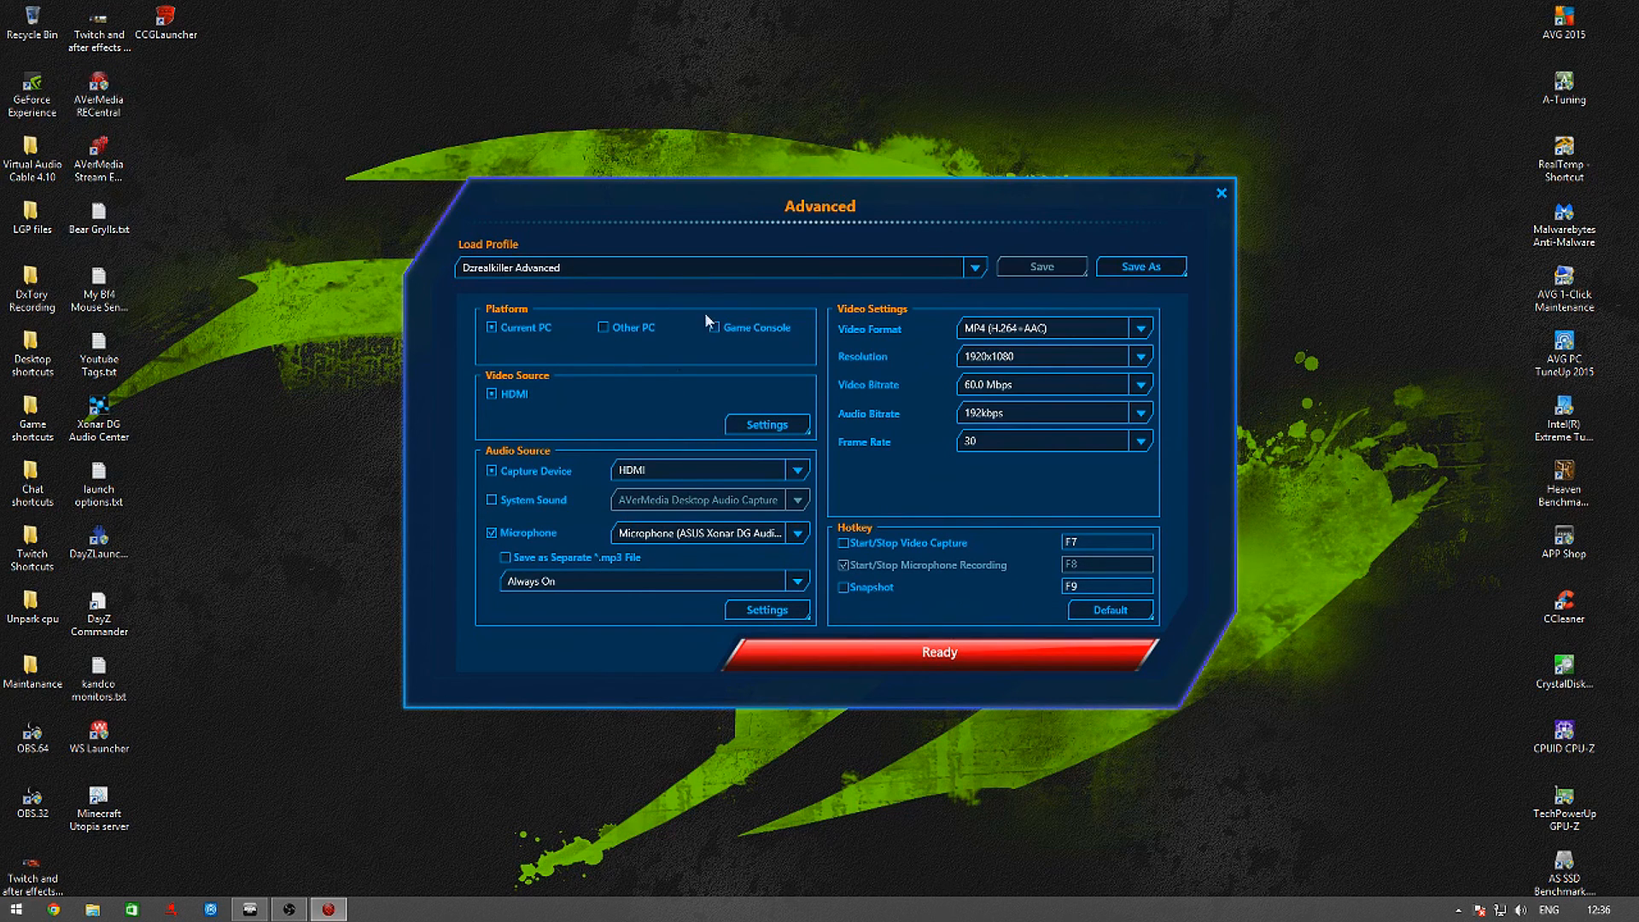
{"action": "mouse_move", "coordinate": [788, 288]}
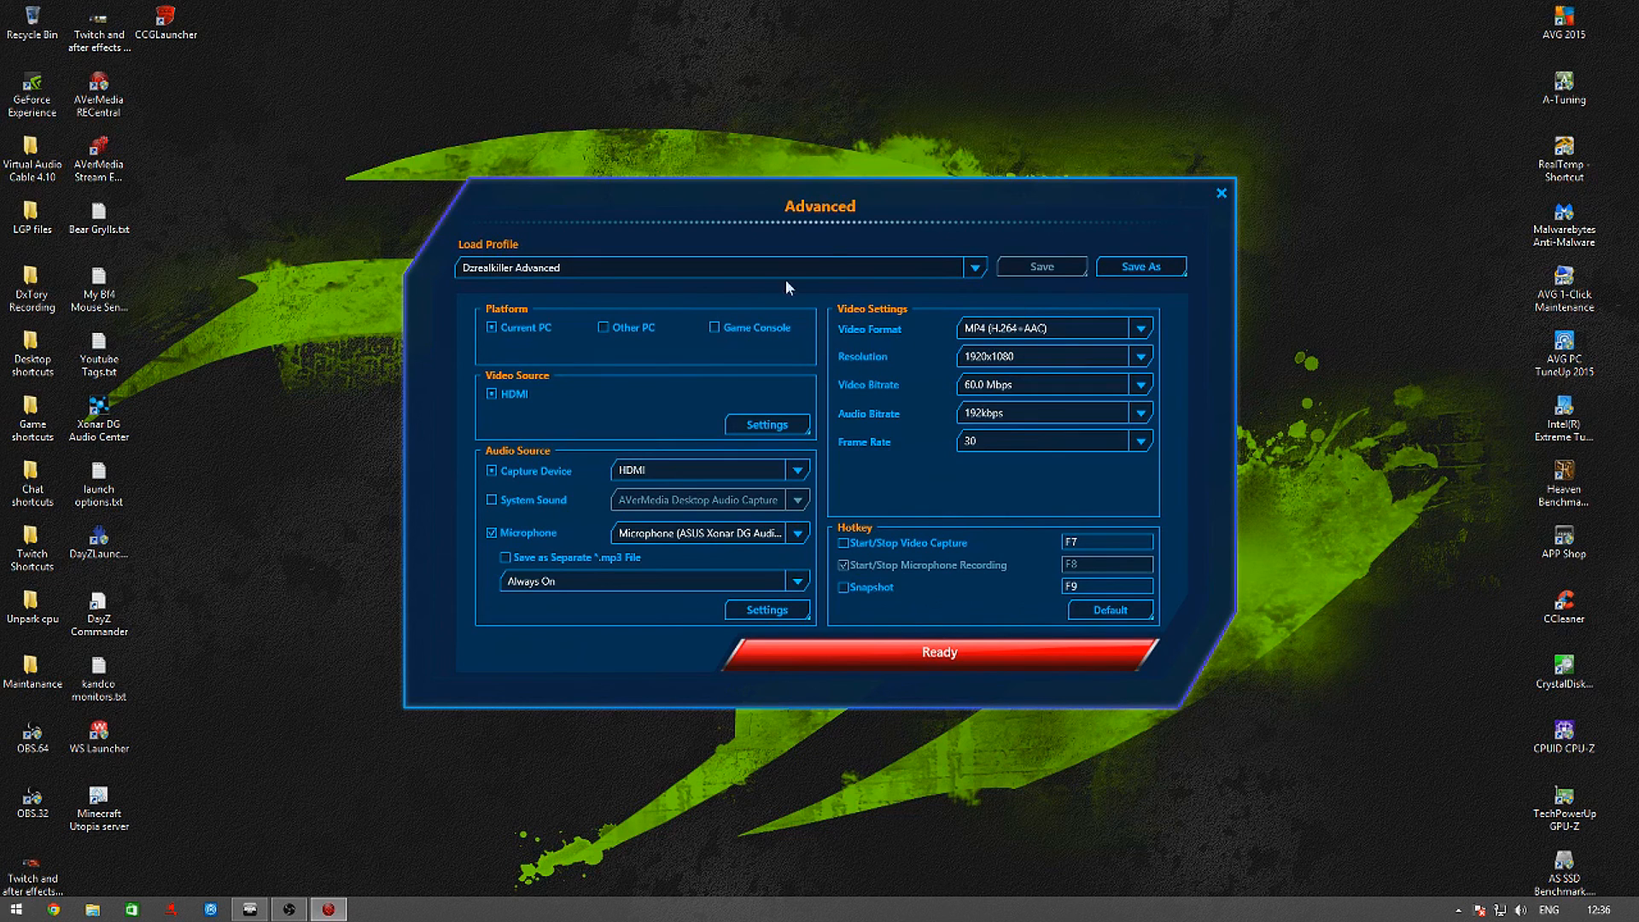
{"action": "mouse_move", "coordinate": [530, 483]}
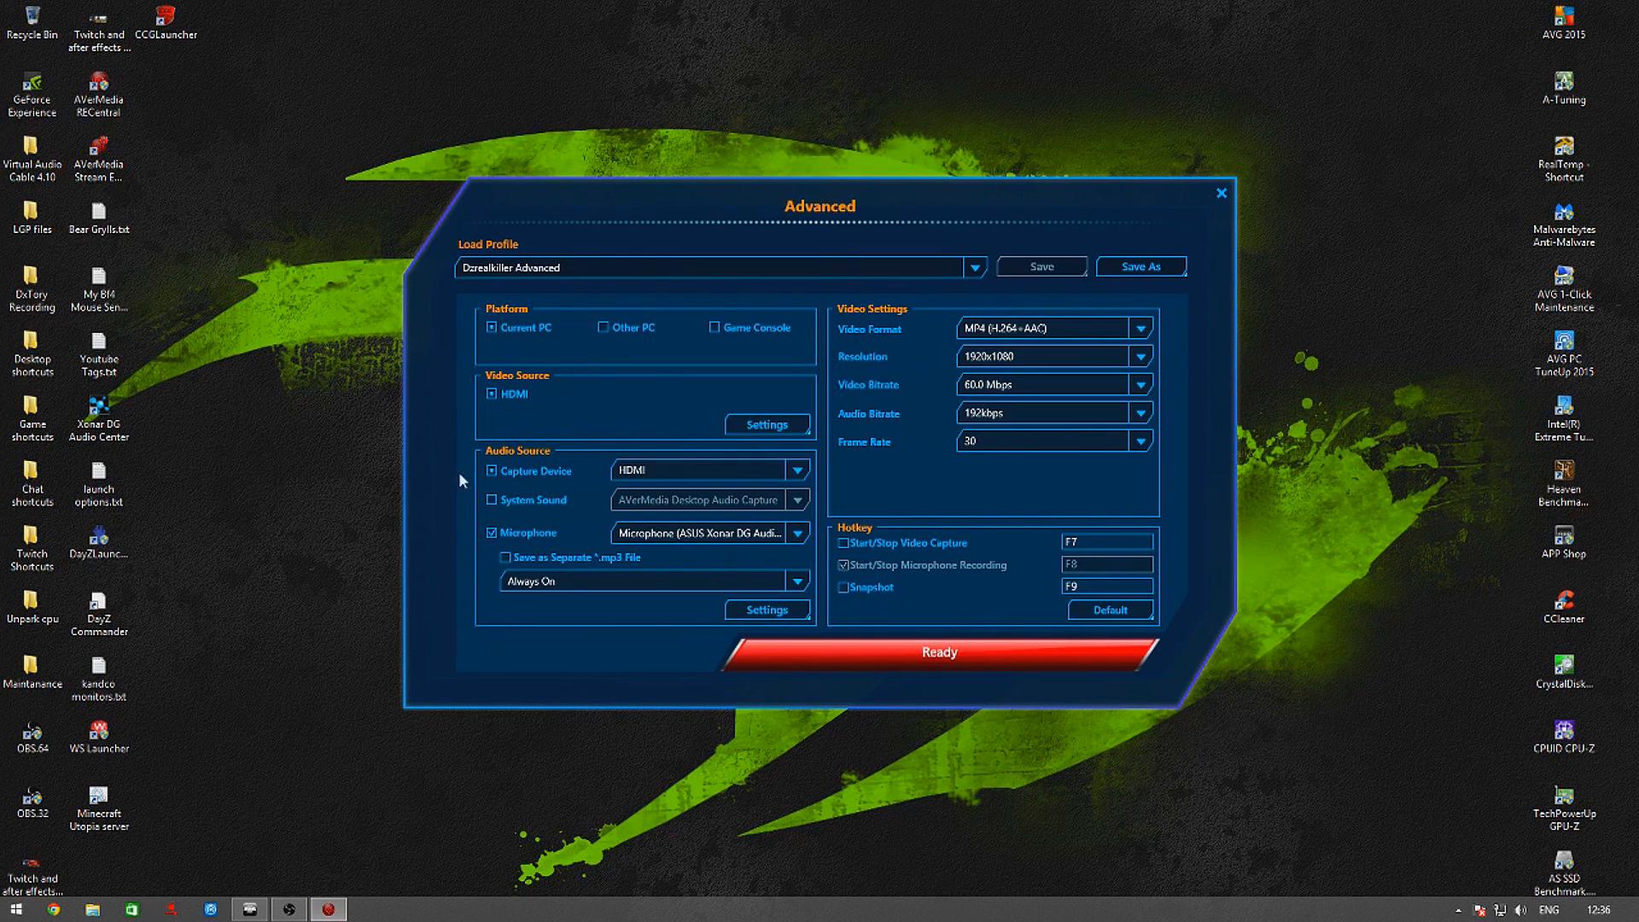
- Review the capture device audio sources and keep HDMI as the audio source
{"action": "left_click", "coordinate": [796, 470]}
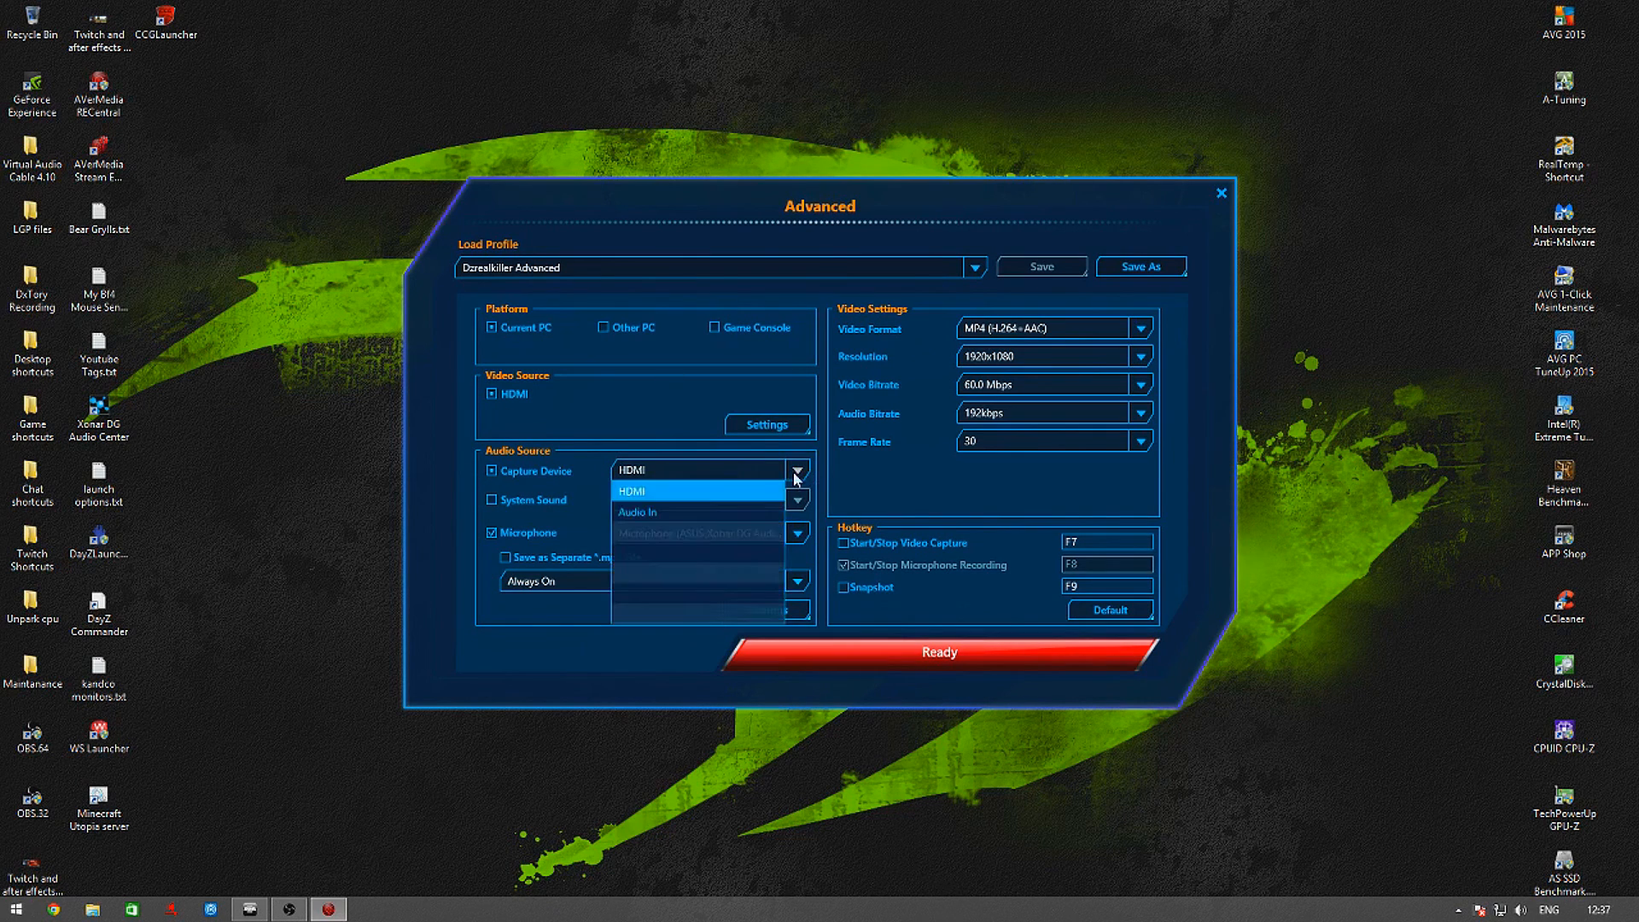
{"action": "left_click", "coordinate": [630, 469]}
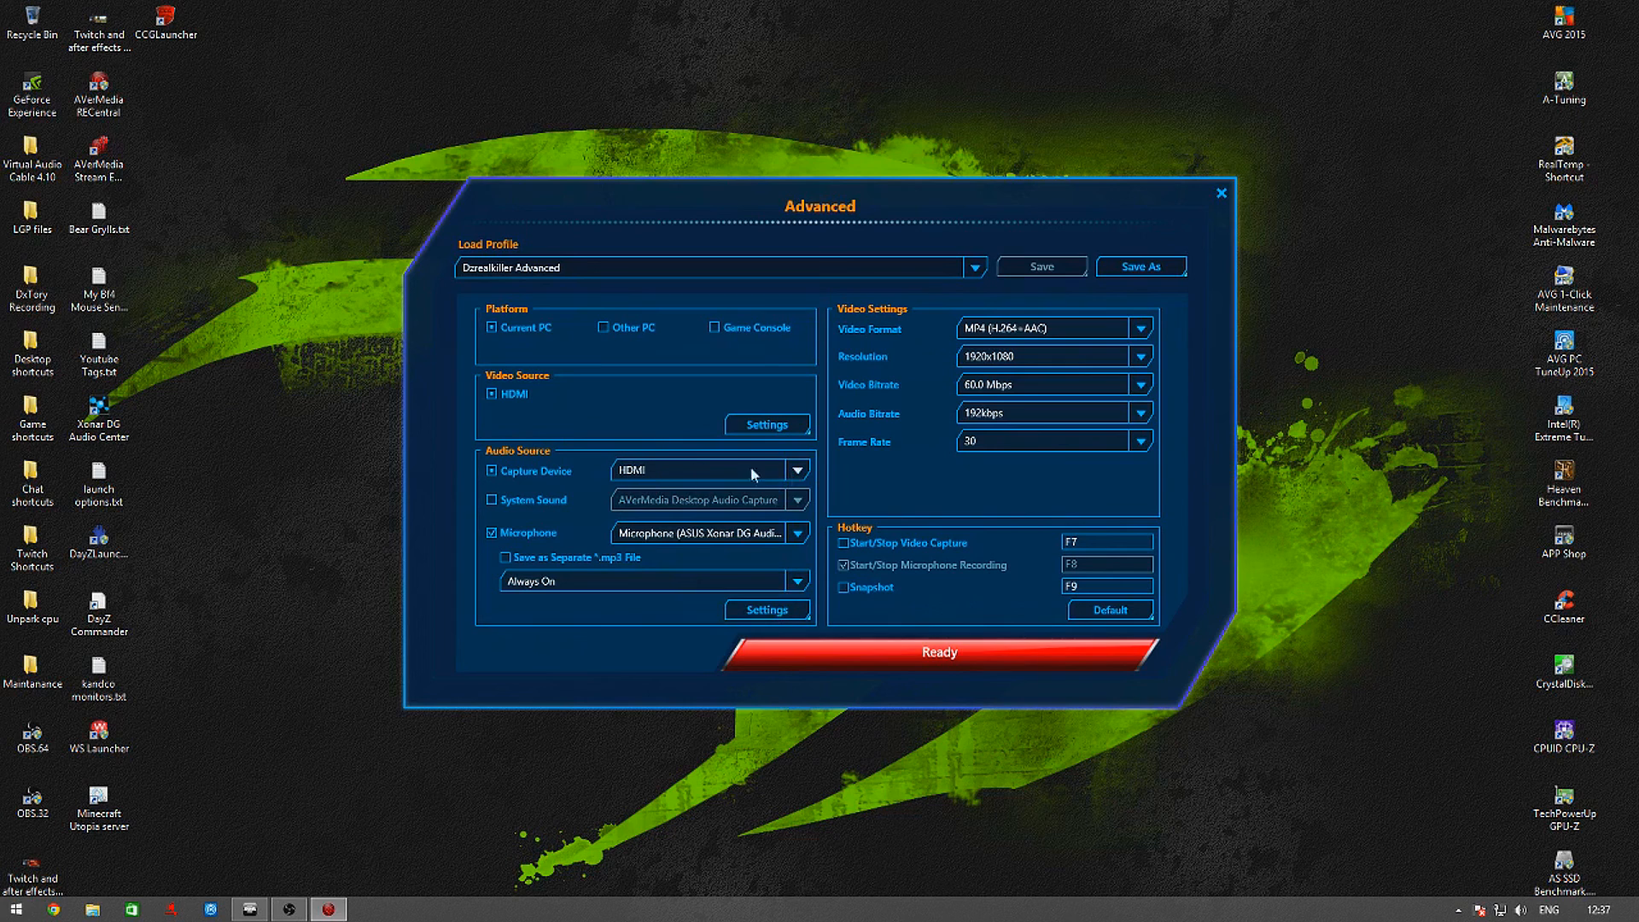
{"action": "left_click", "coordinate": [796, 469]}
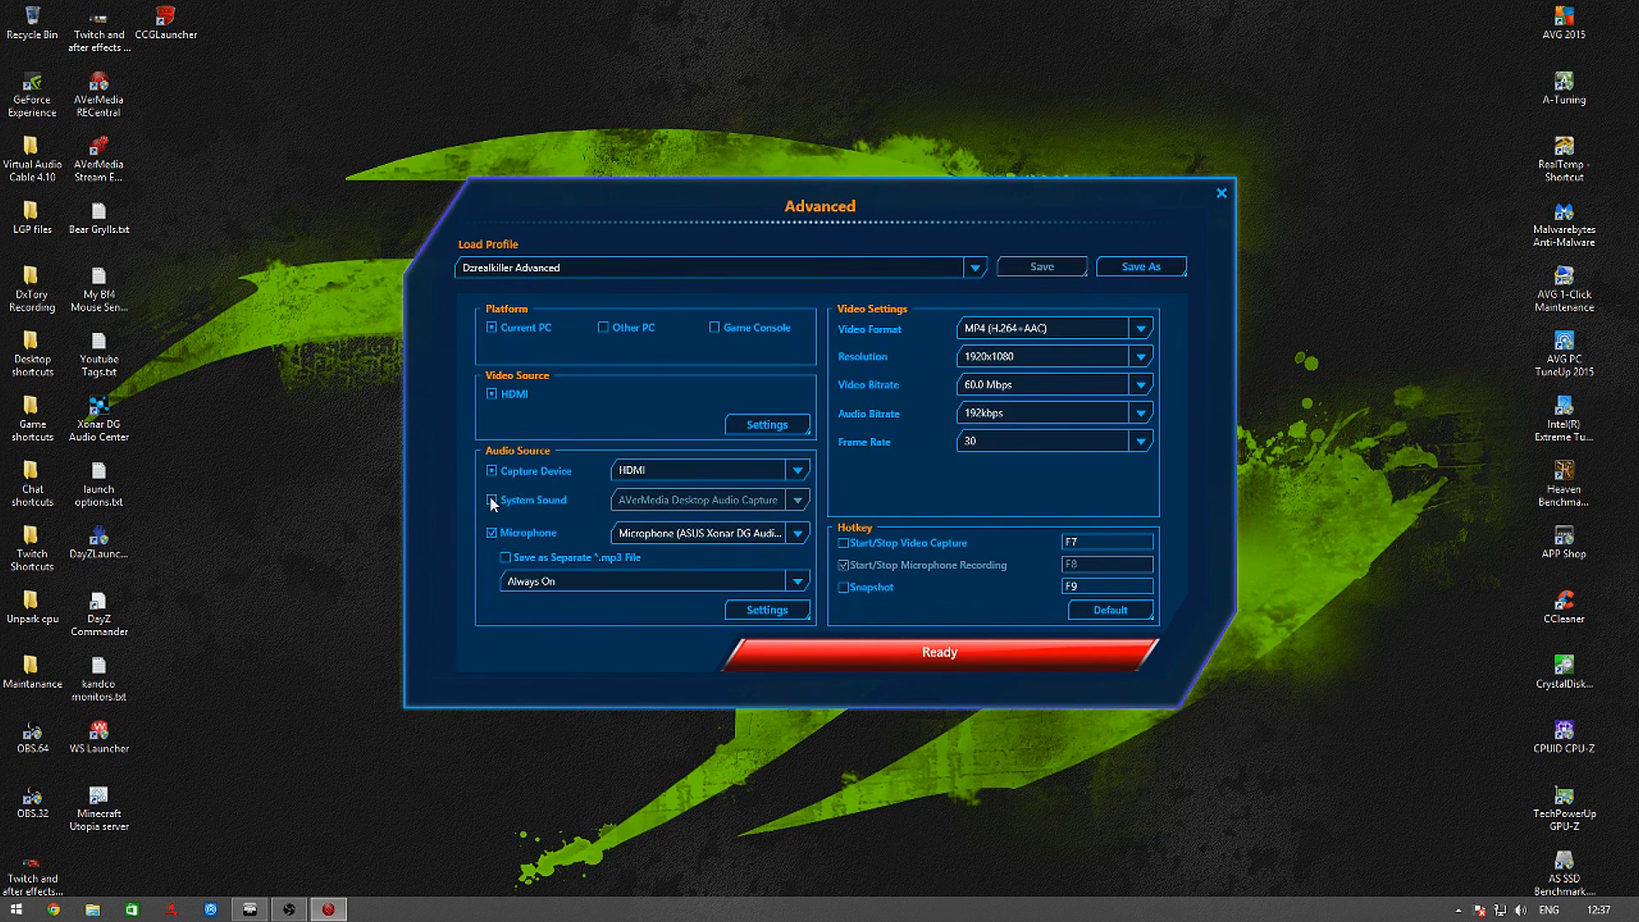
- Enable 'Save as Separate *.mp3 File' for the Microphone audio source
{"action": "left_click", "coordinate": [493, 472]}
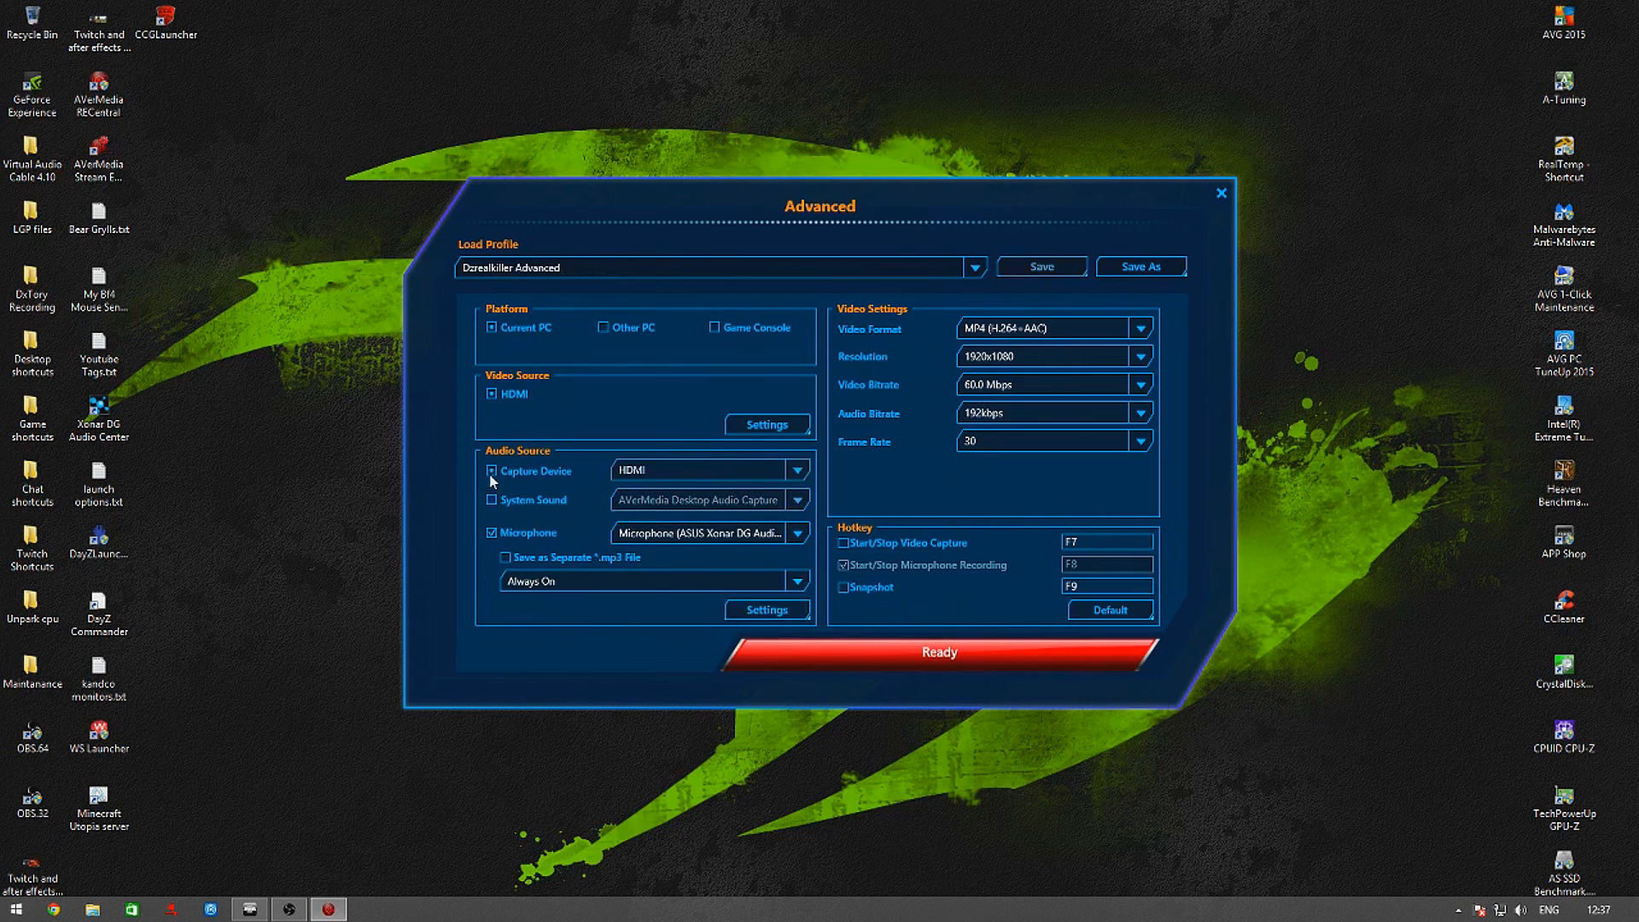
{"action": "left_click", "coordinate": [492, 470]}
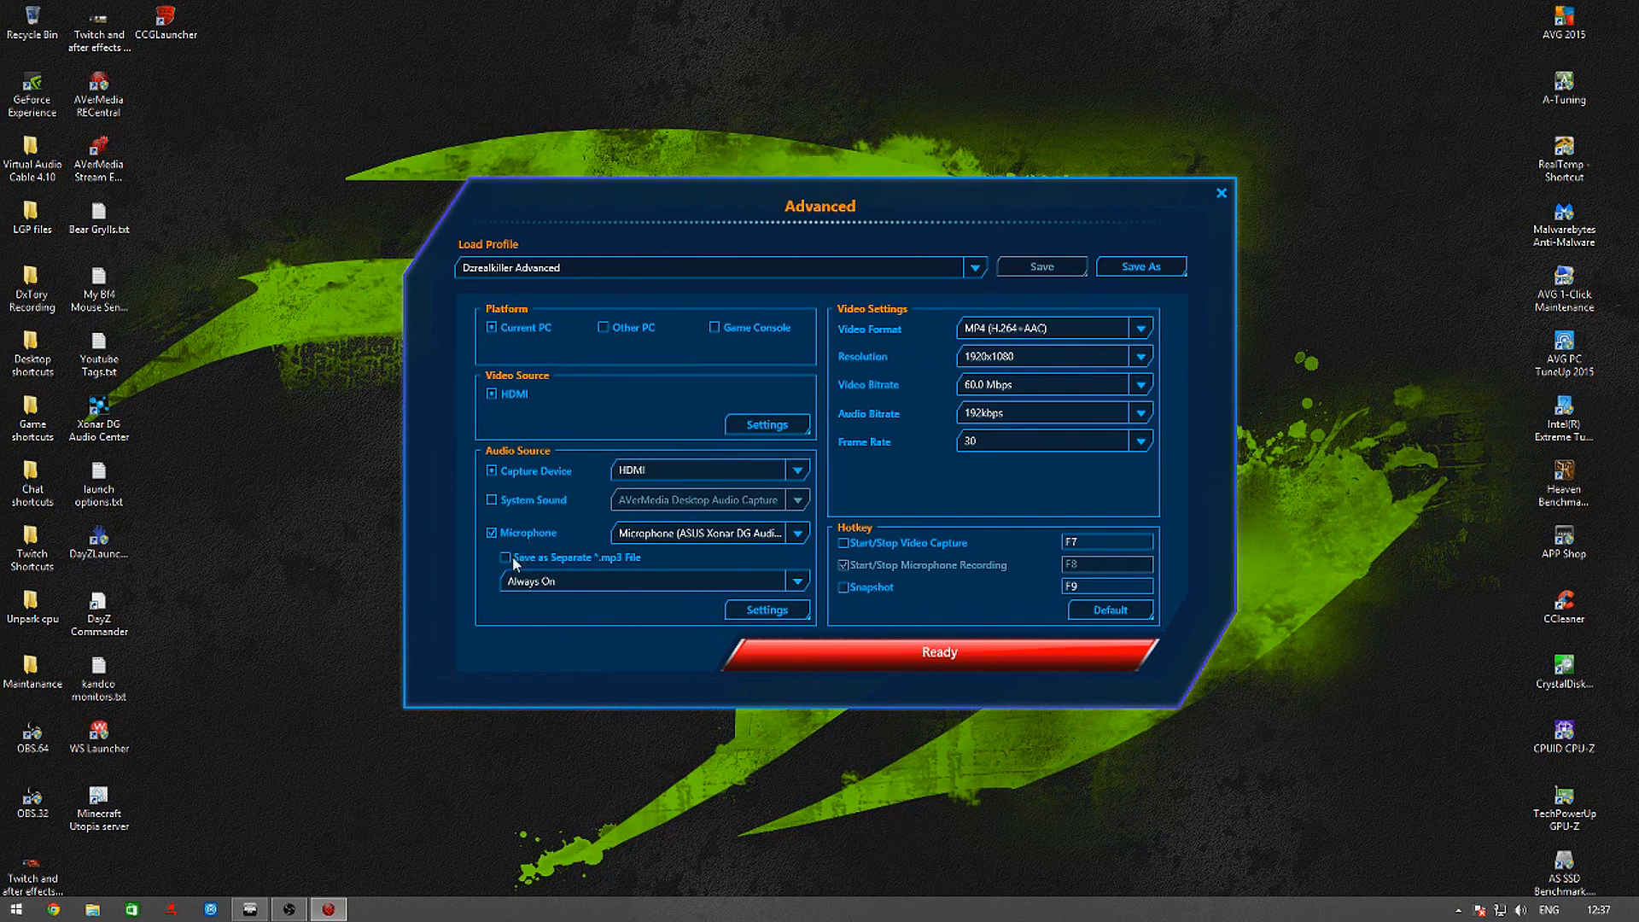
{"action": "left_click", "coordinate": [504, 557]}
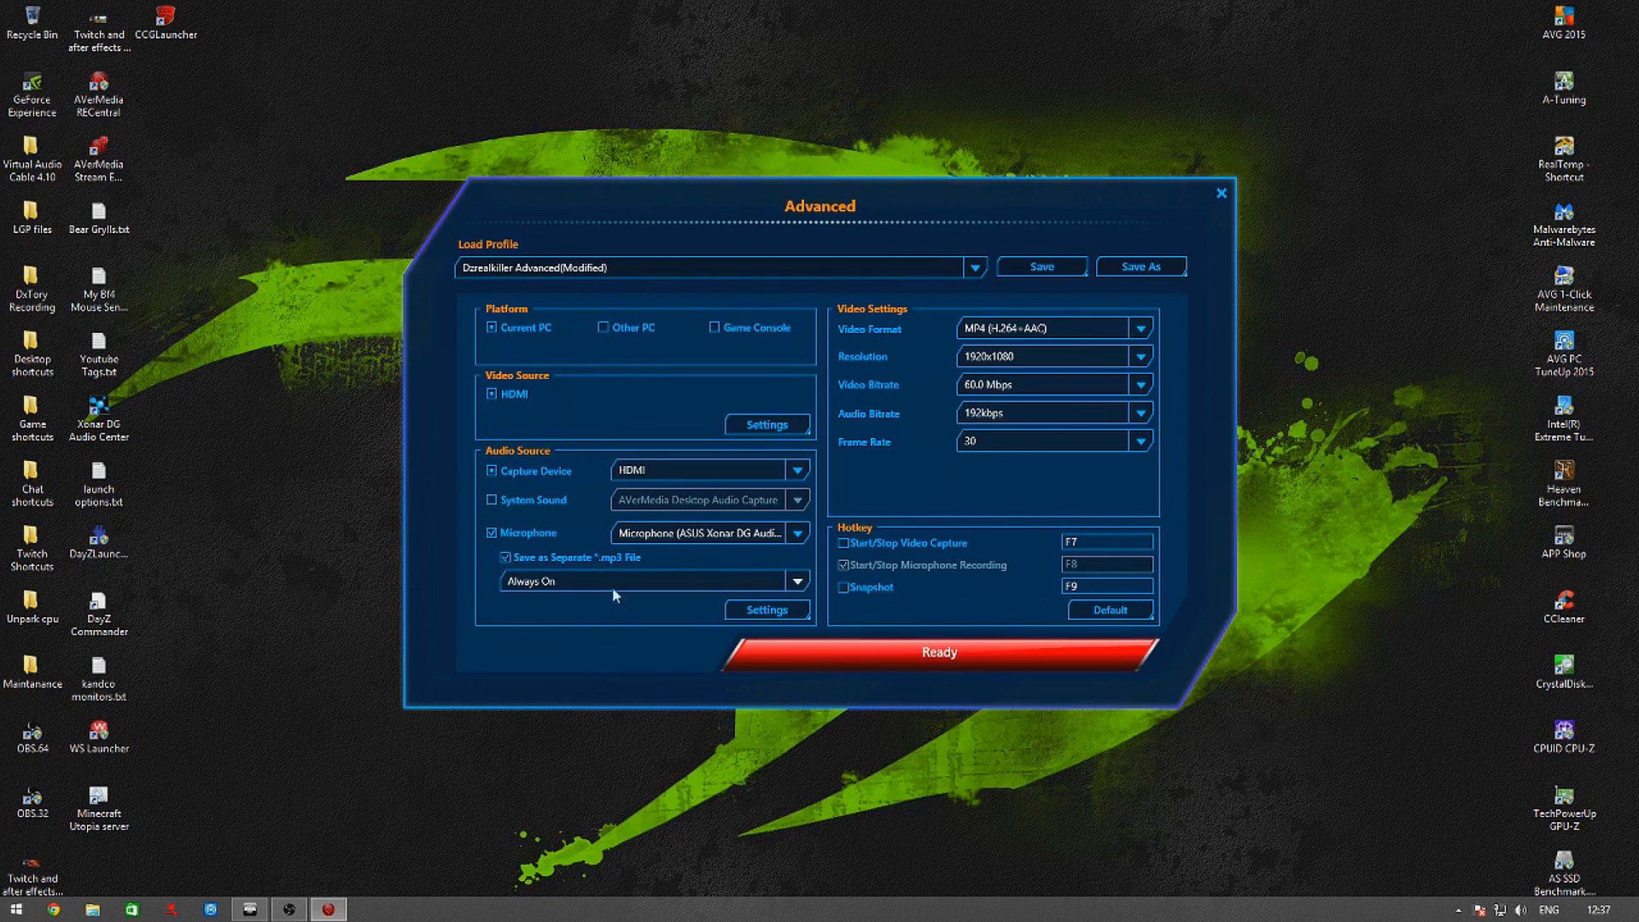
{"action": "mouse_move", "coordinate": [578, 531]}
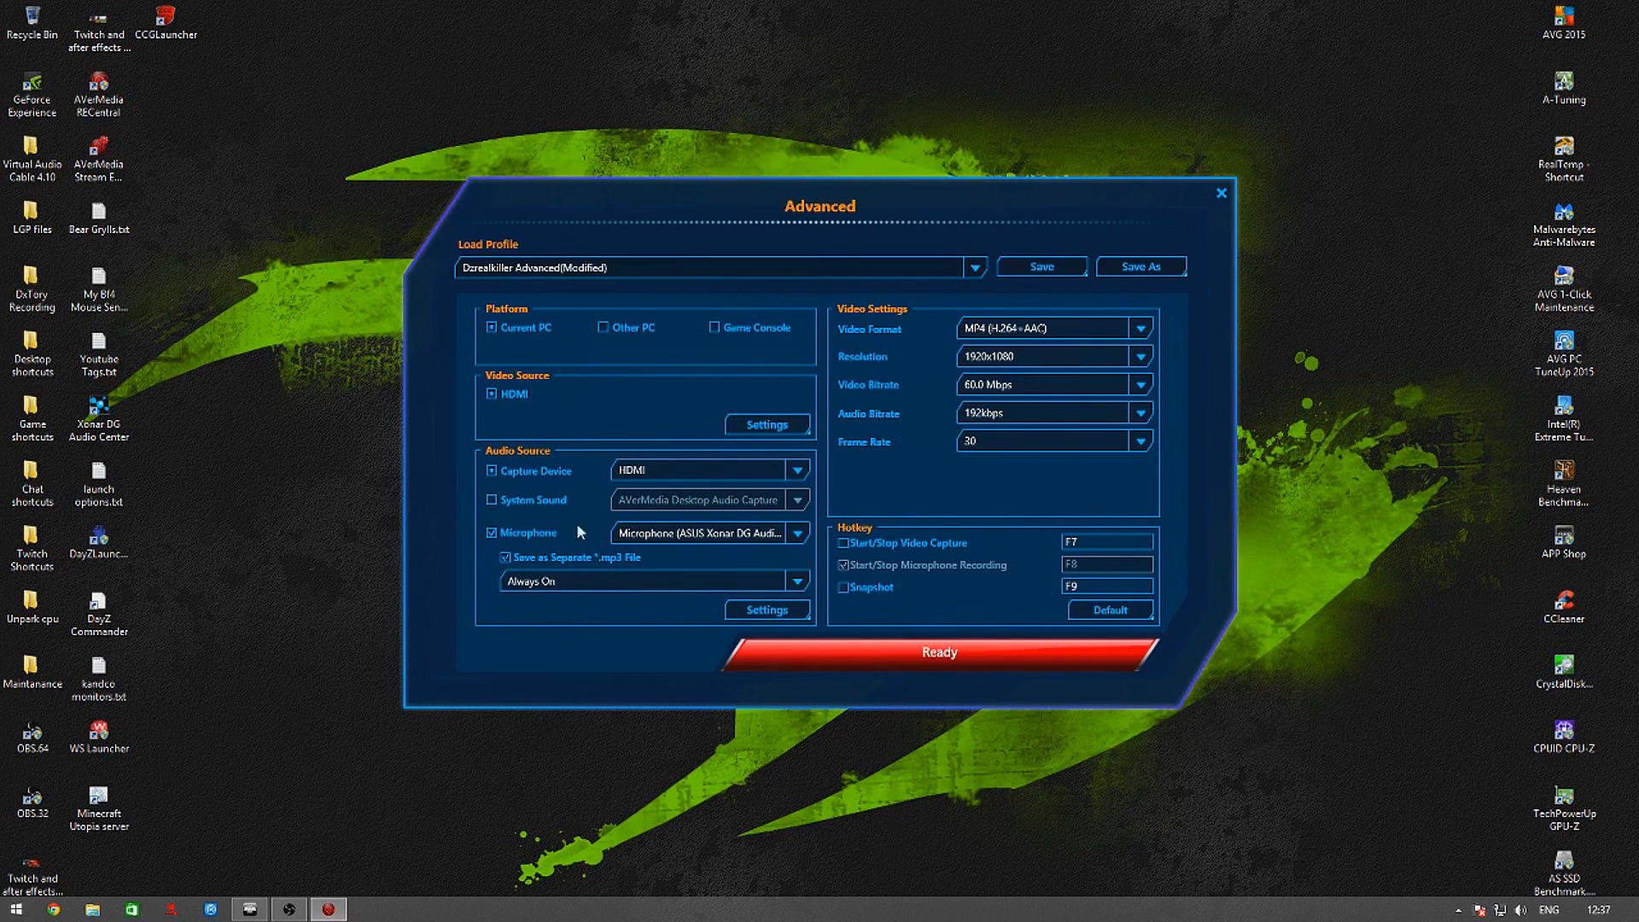
{"action": "mouse_move", "coordinate": [512, 551]}
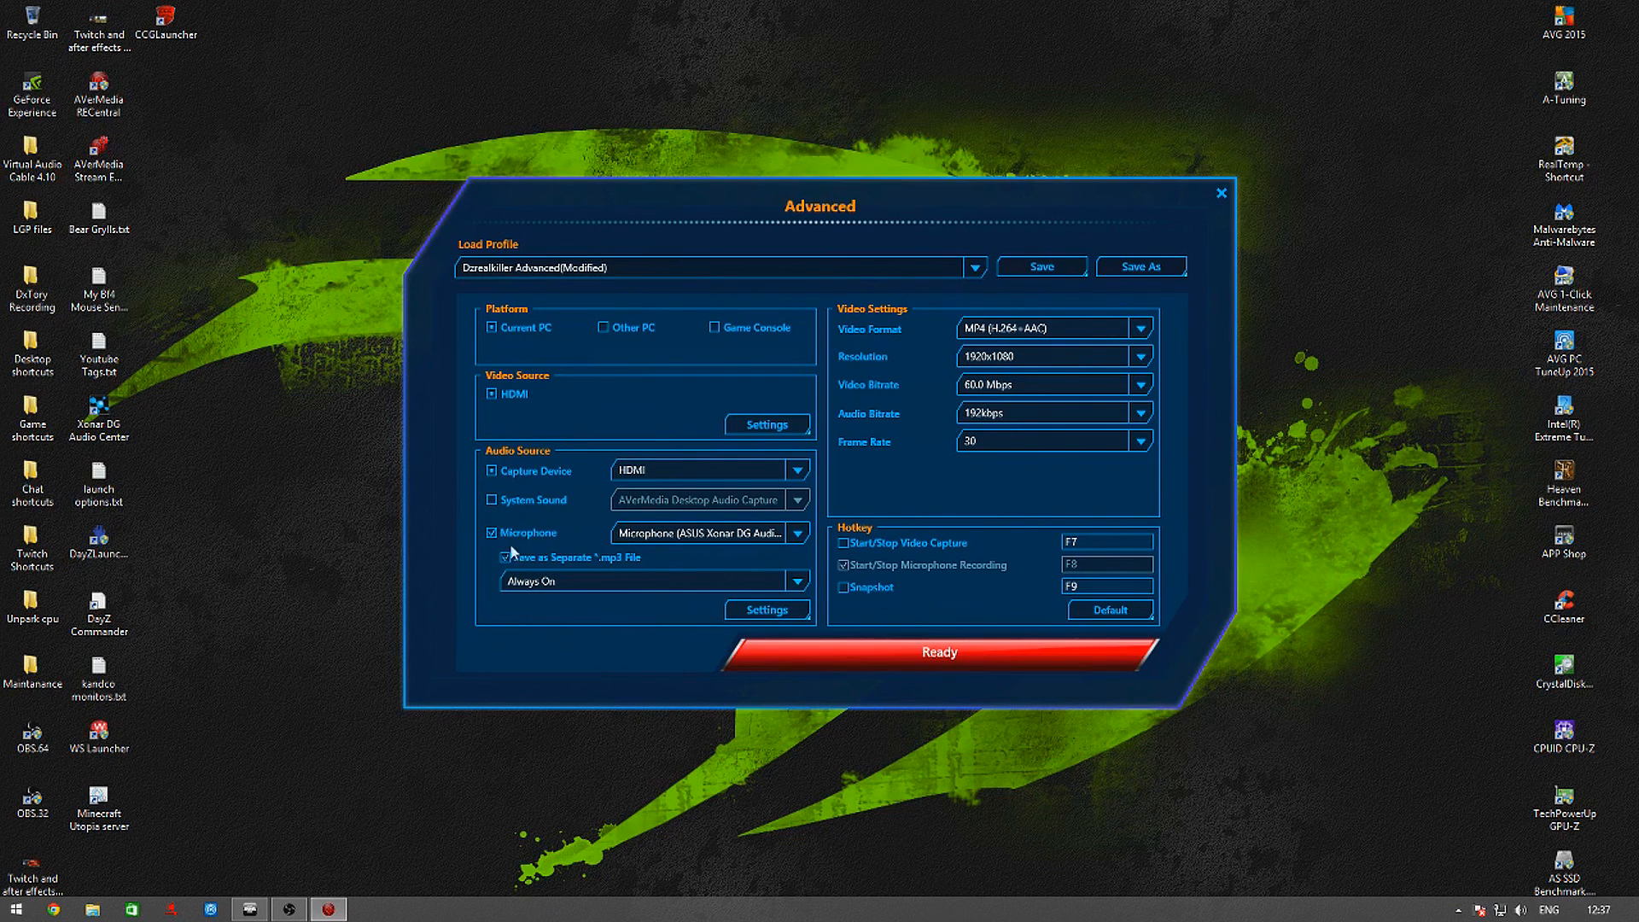
{"action": "mouse_move", "coordinate": [568, 572]}
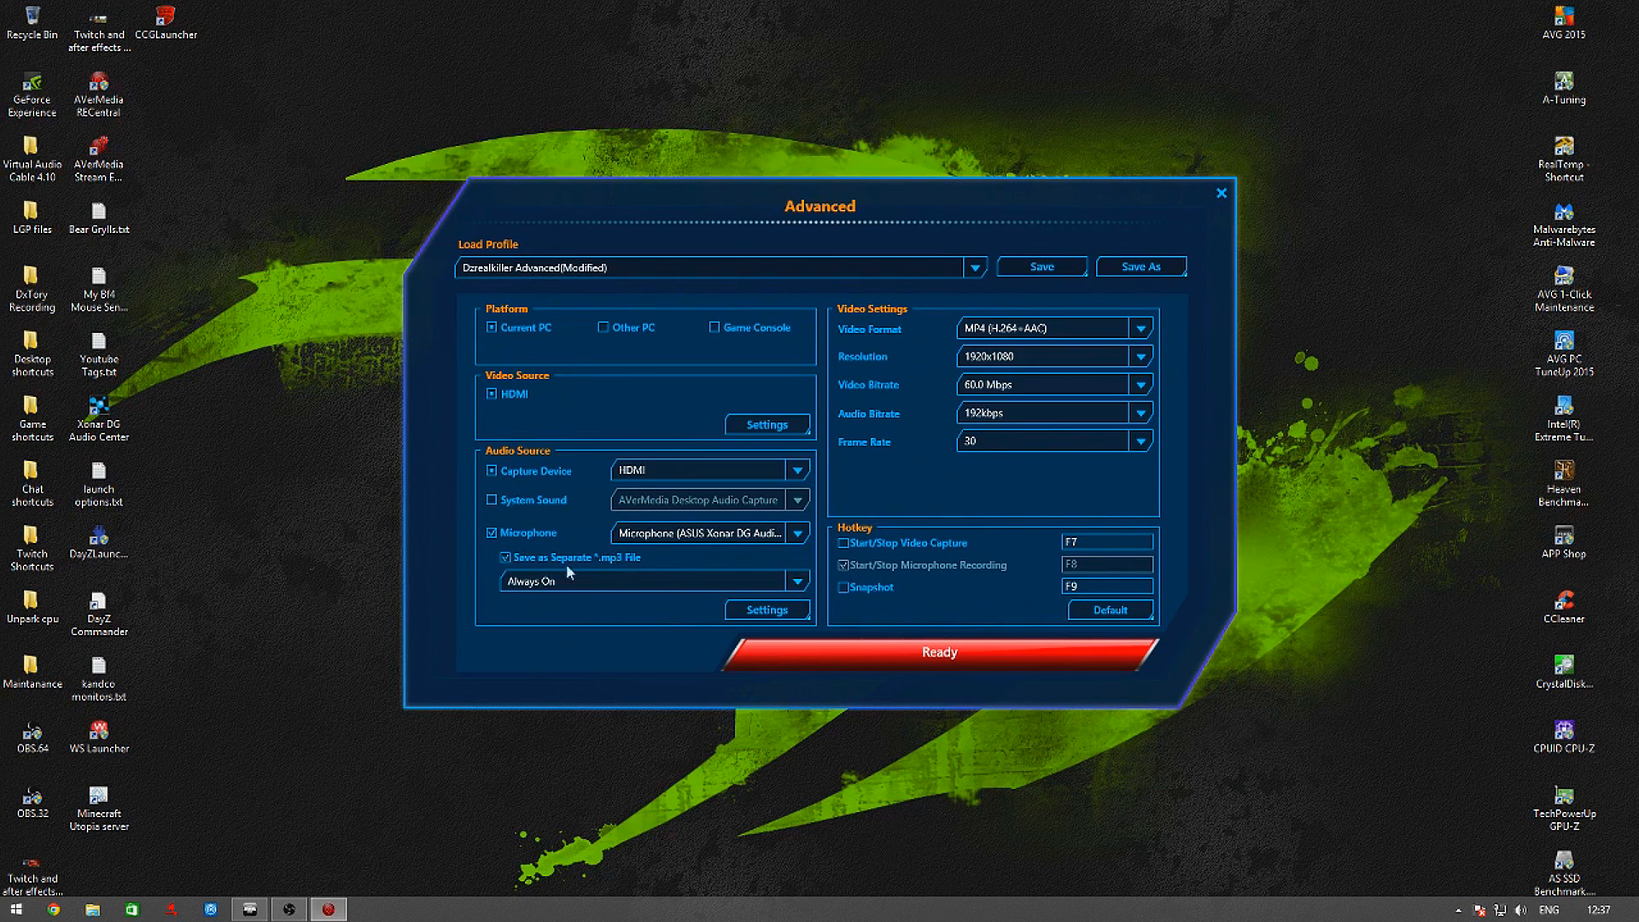
{"action": "mouse_move", "coordinate": [627, 577]}
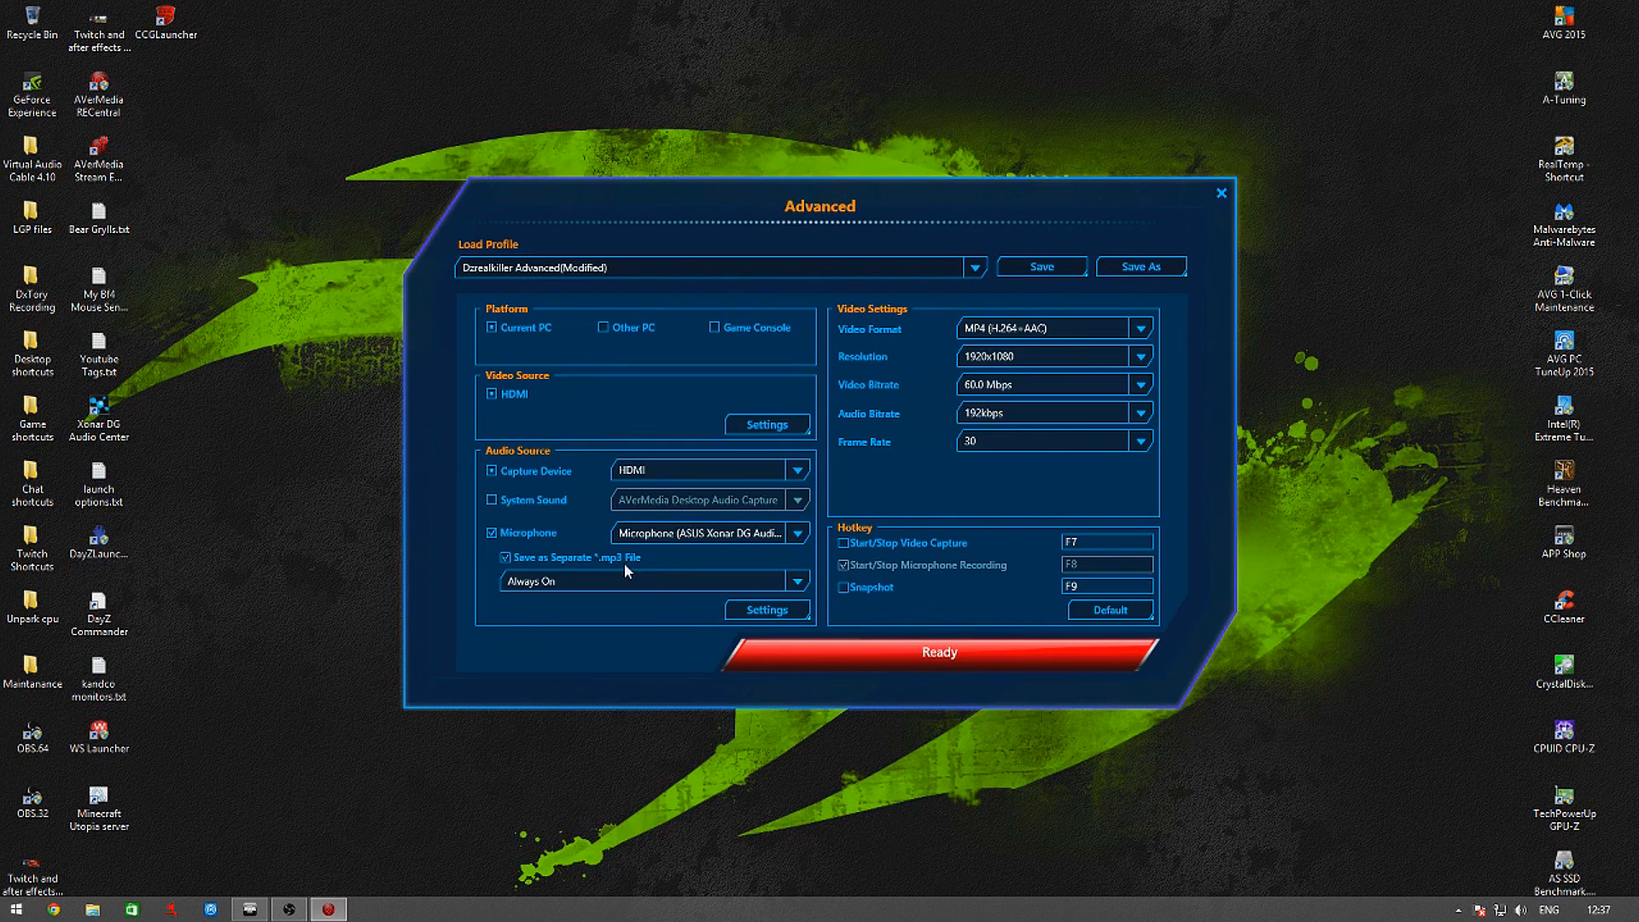
{"action": "mouse_move", "coordinate": [590, 574]}
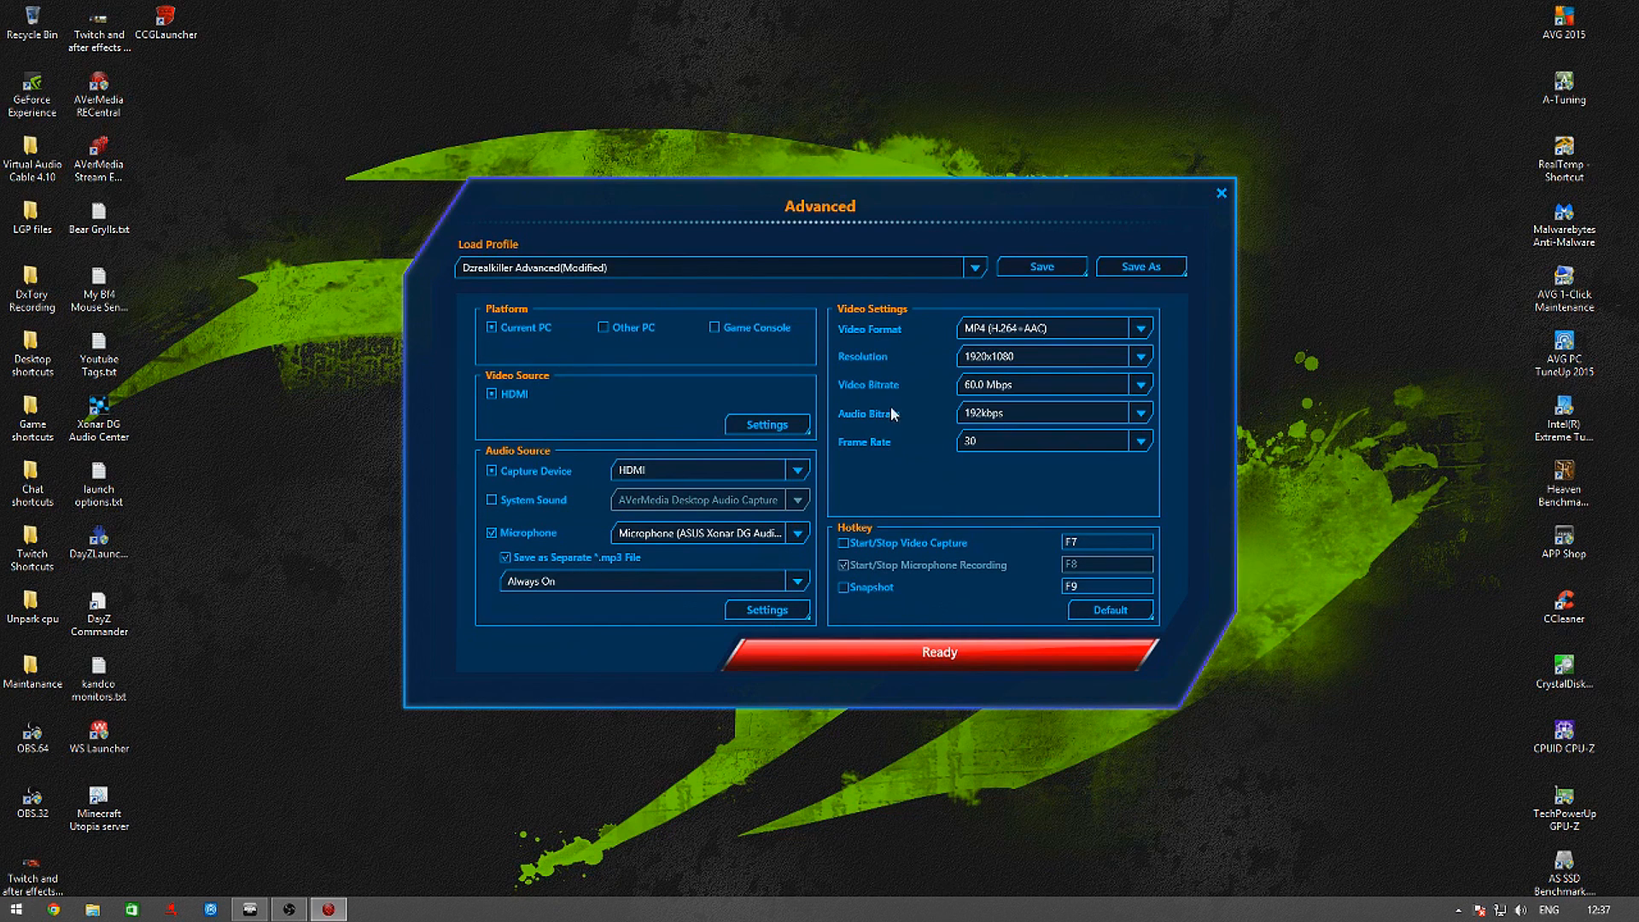
{"action": "mouse_move", "coordinate": [1070, 327]}
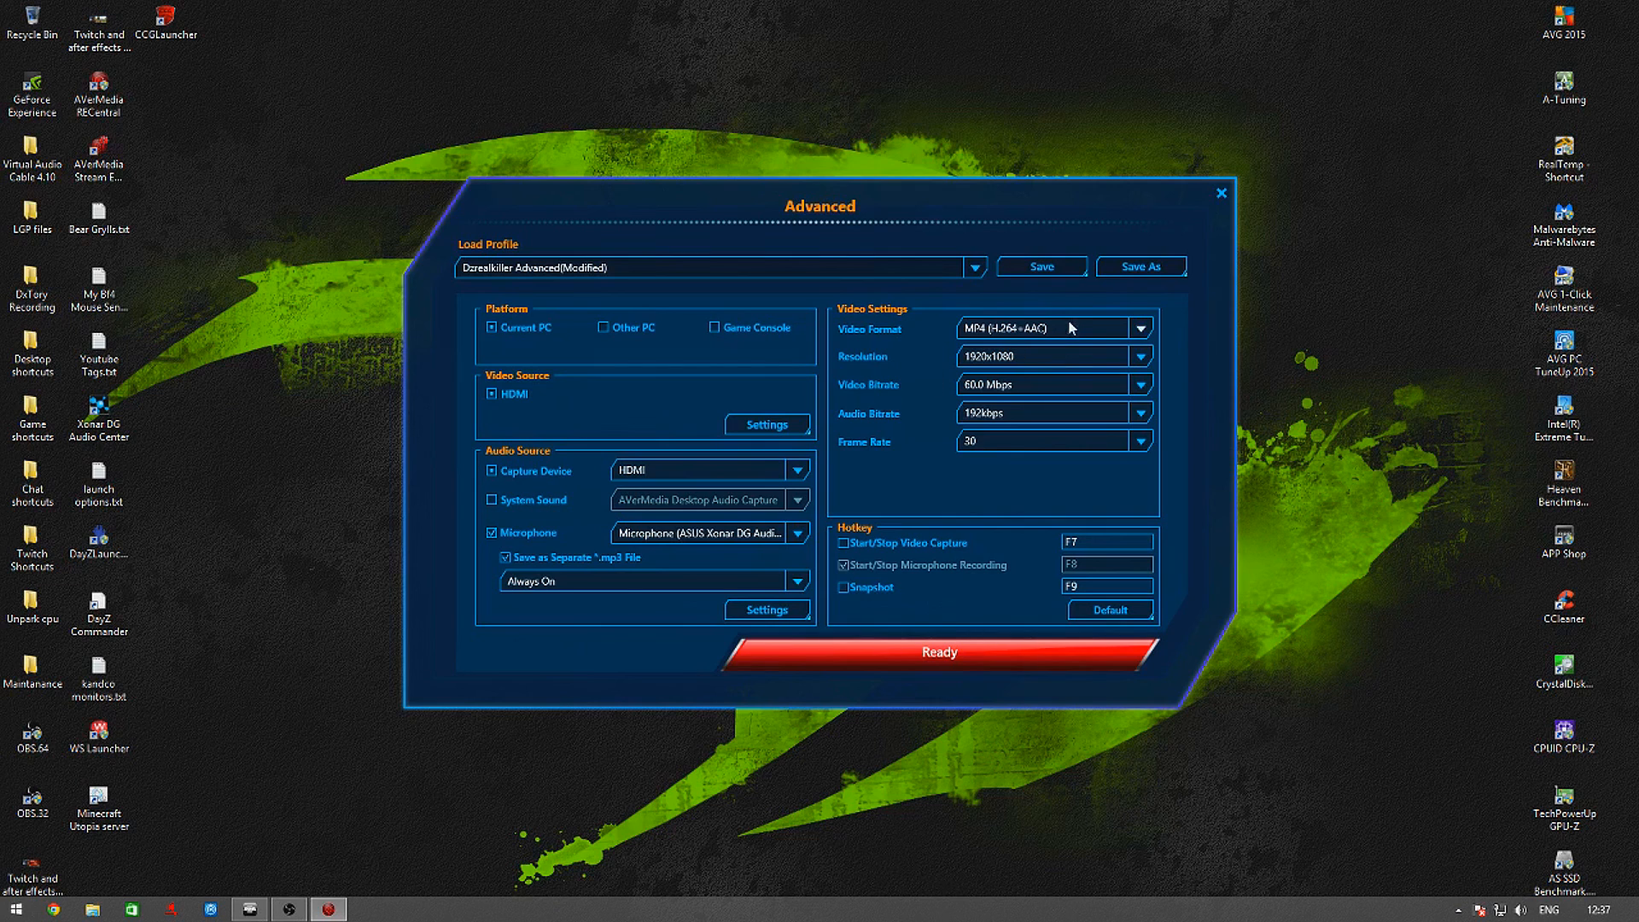
{"action": "left_click", "coordinate": [1140, 328]}
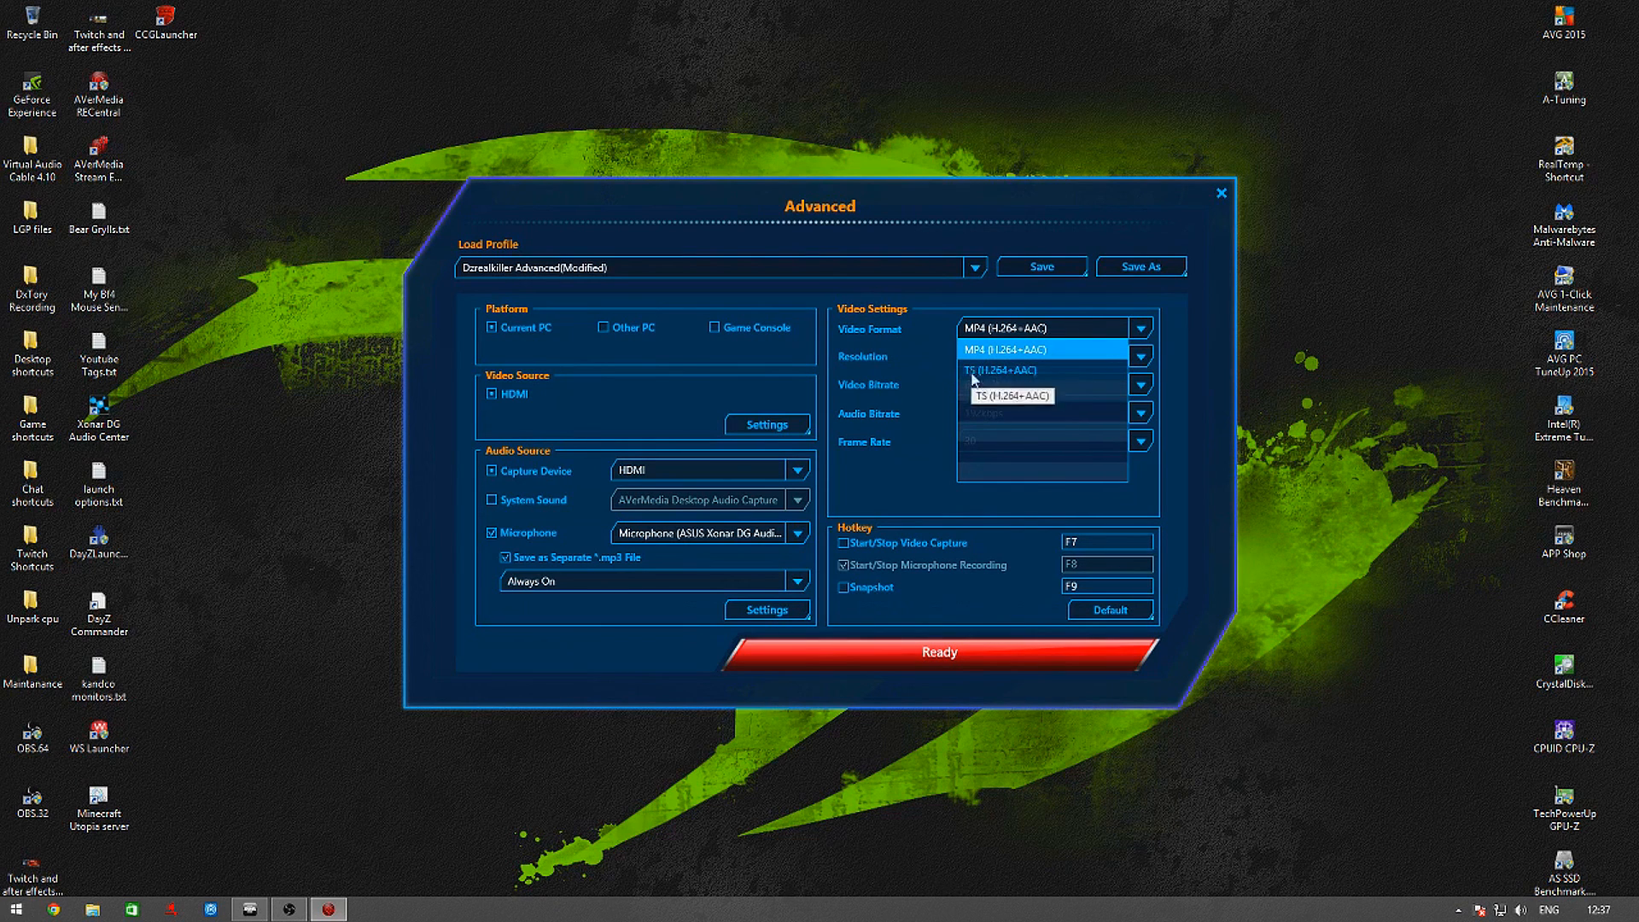
{"action": "mouse_move", "coordinate": [1011, 398]}
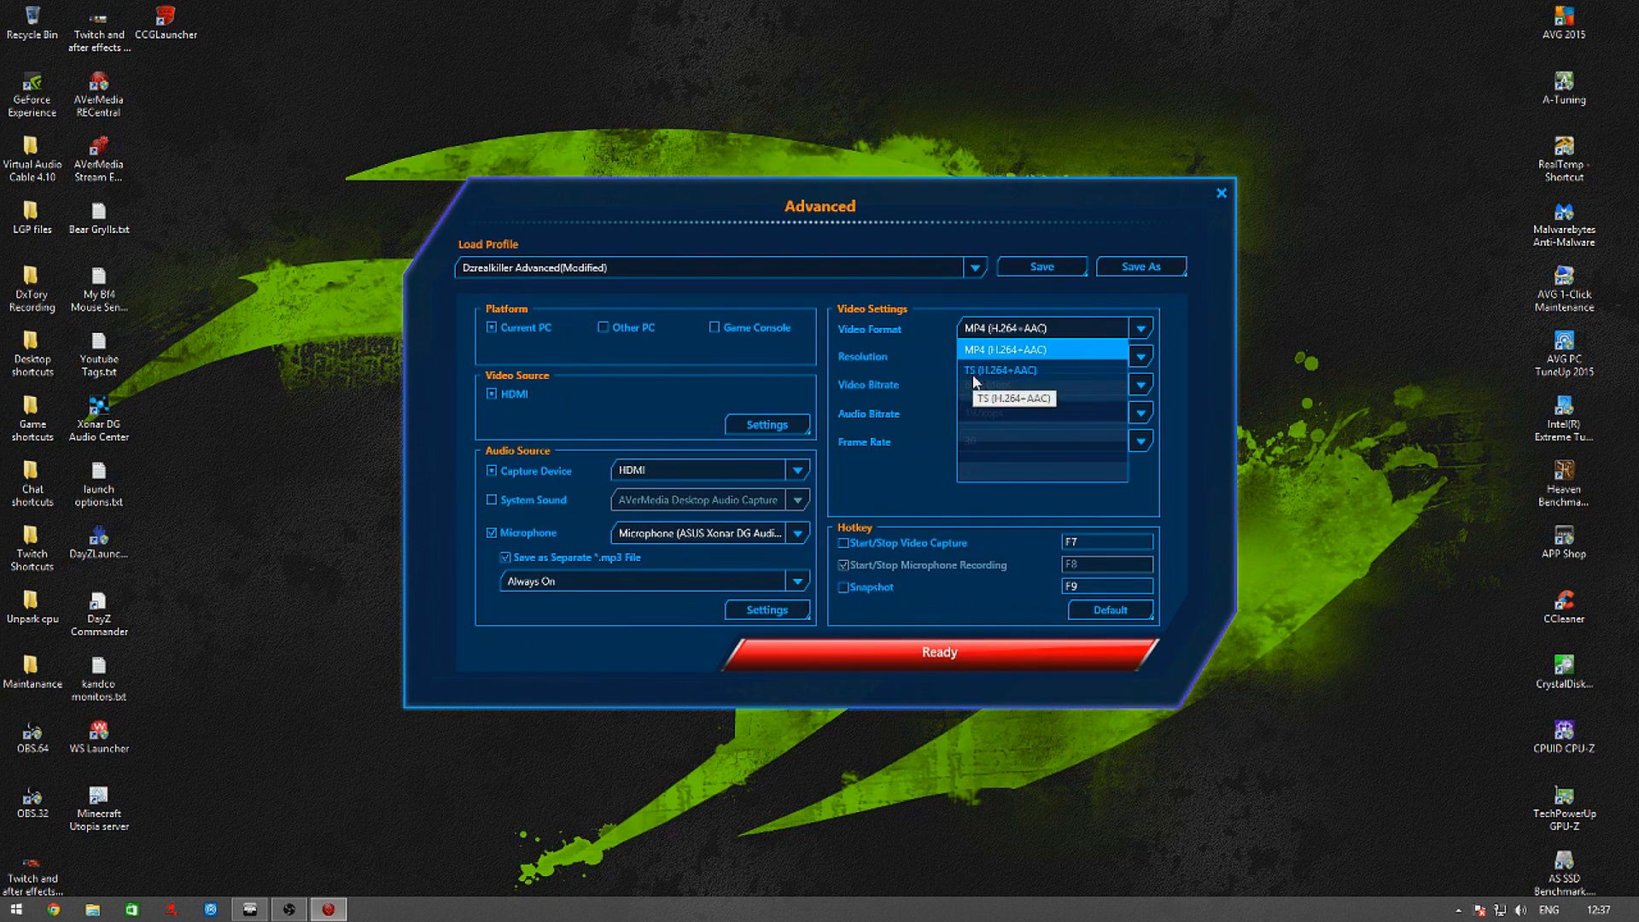
{"action": "left_click", "coordinate": [1041, 326]}
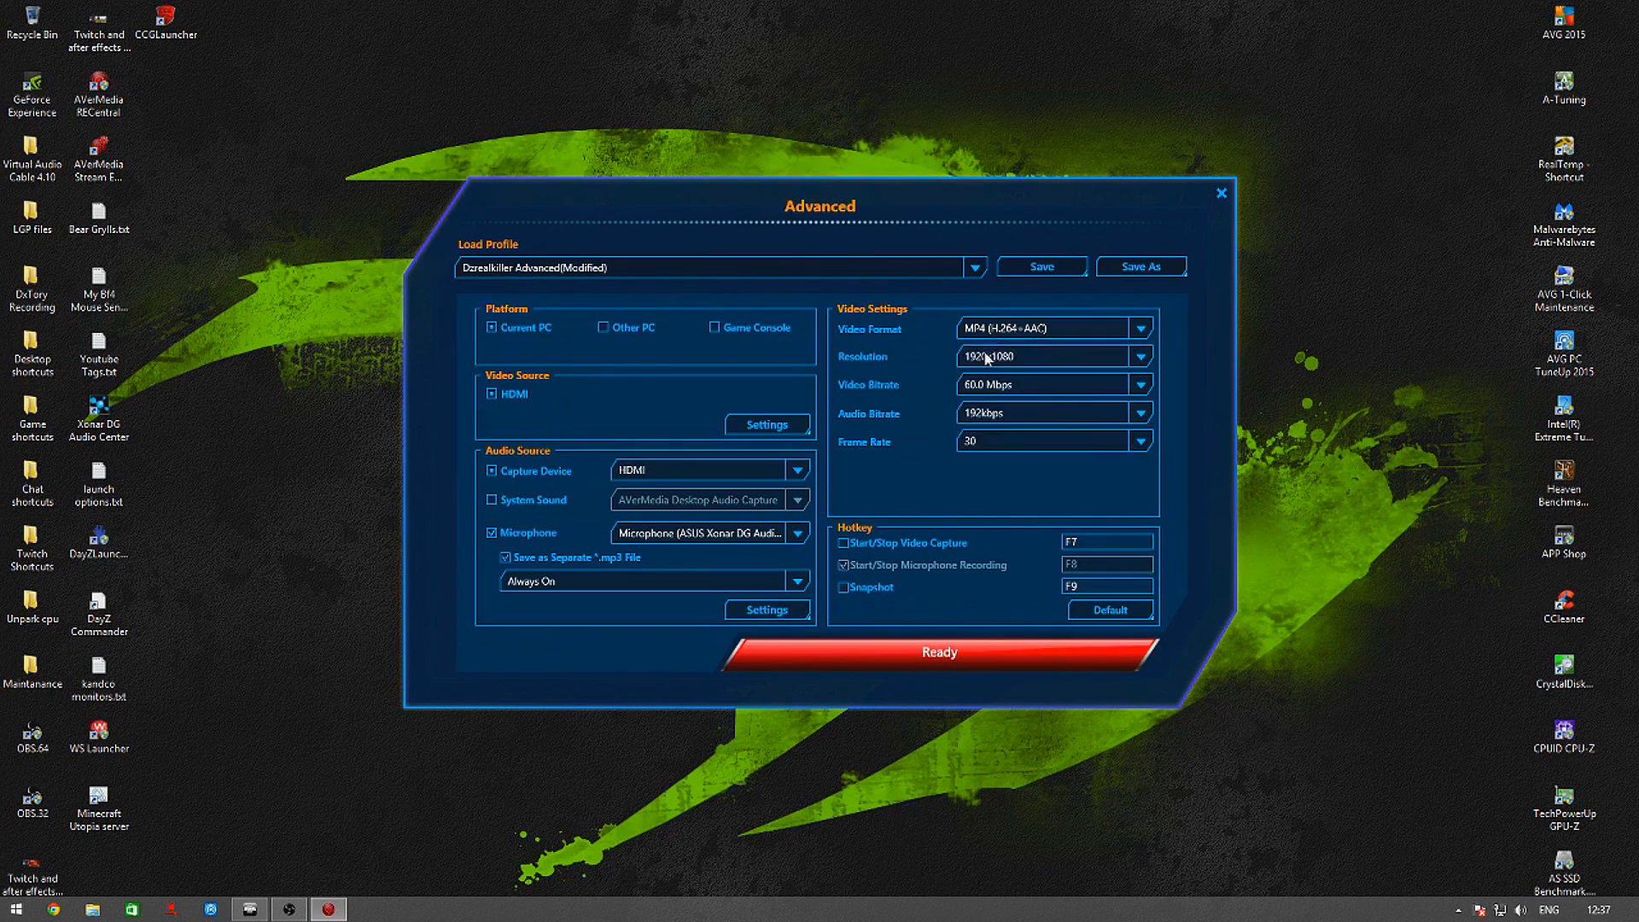
{"action": "mouse_move", "coordinate": [939, 481]}
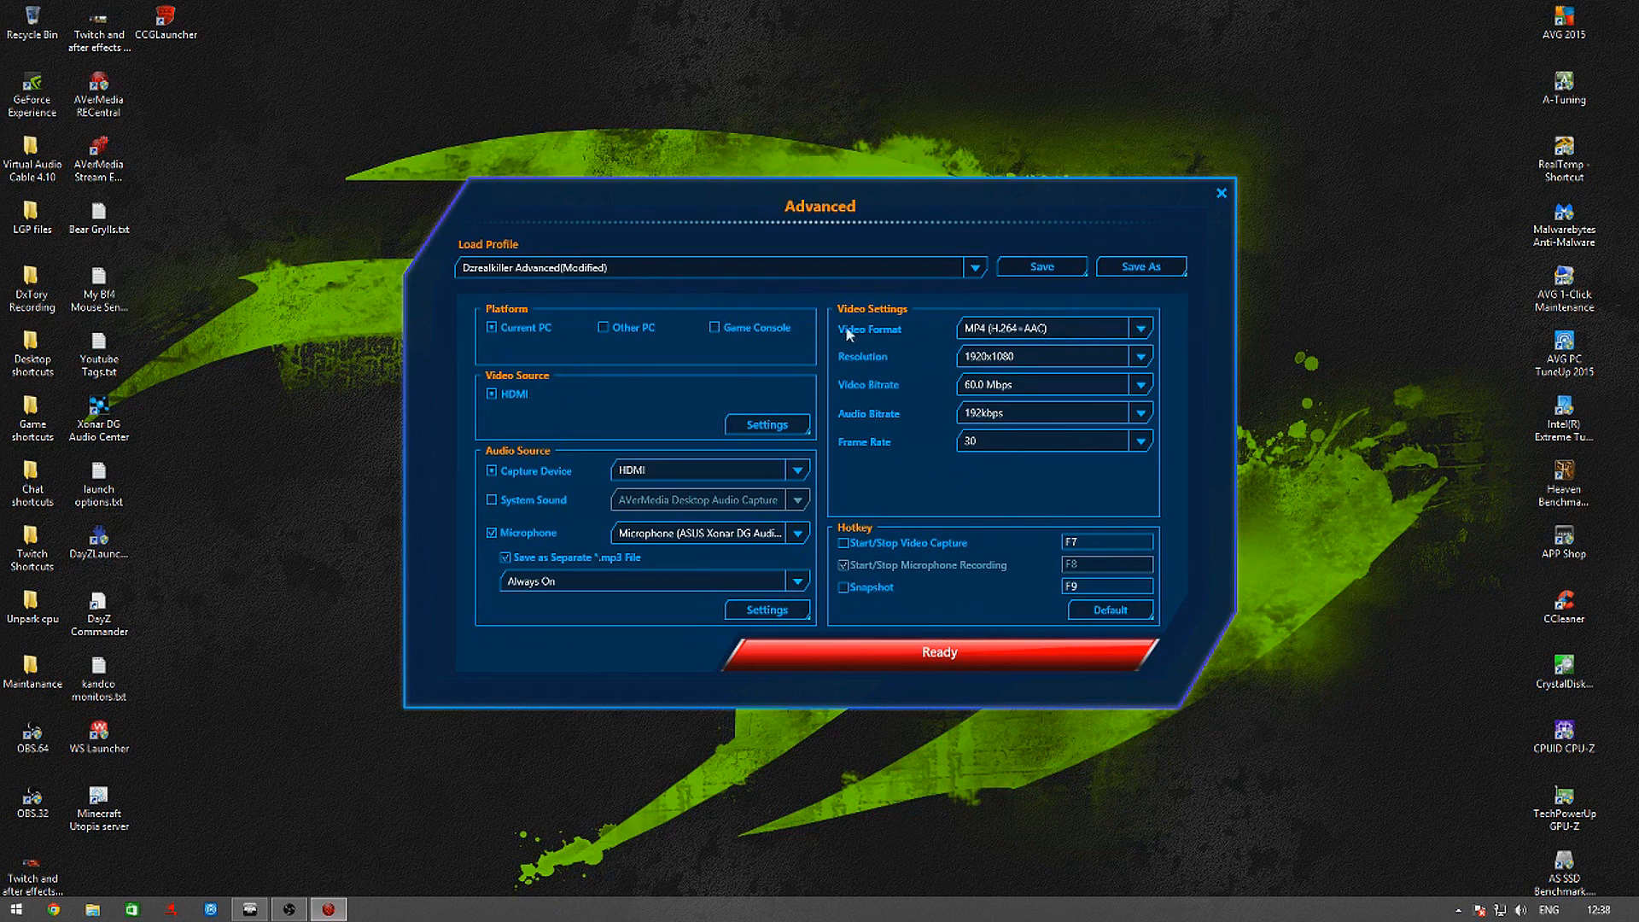
{"action": "mouse_move", "coordinate": [926, 374]}
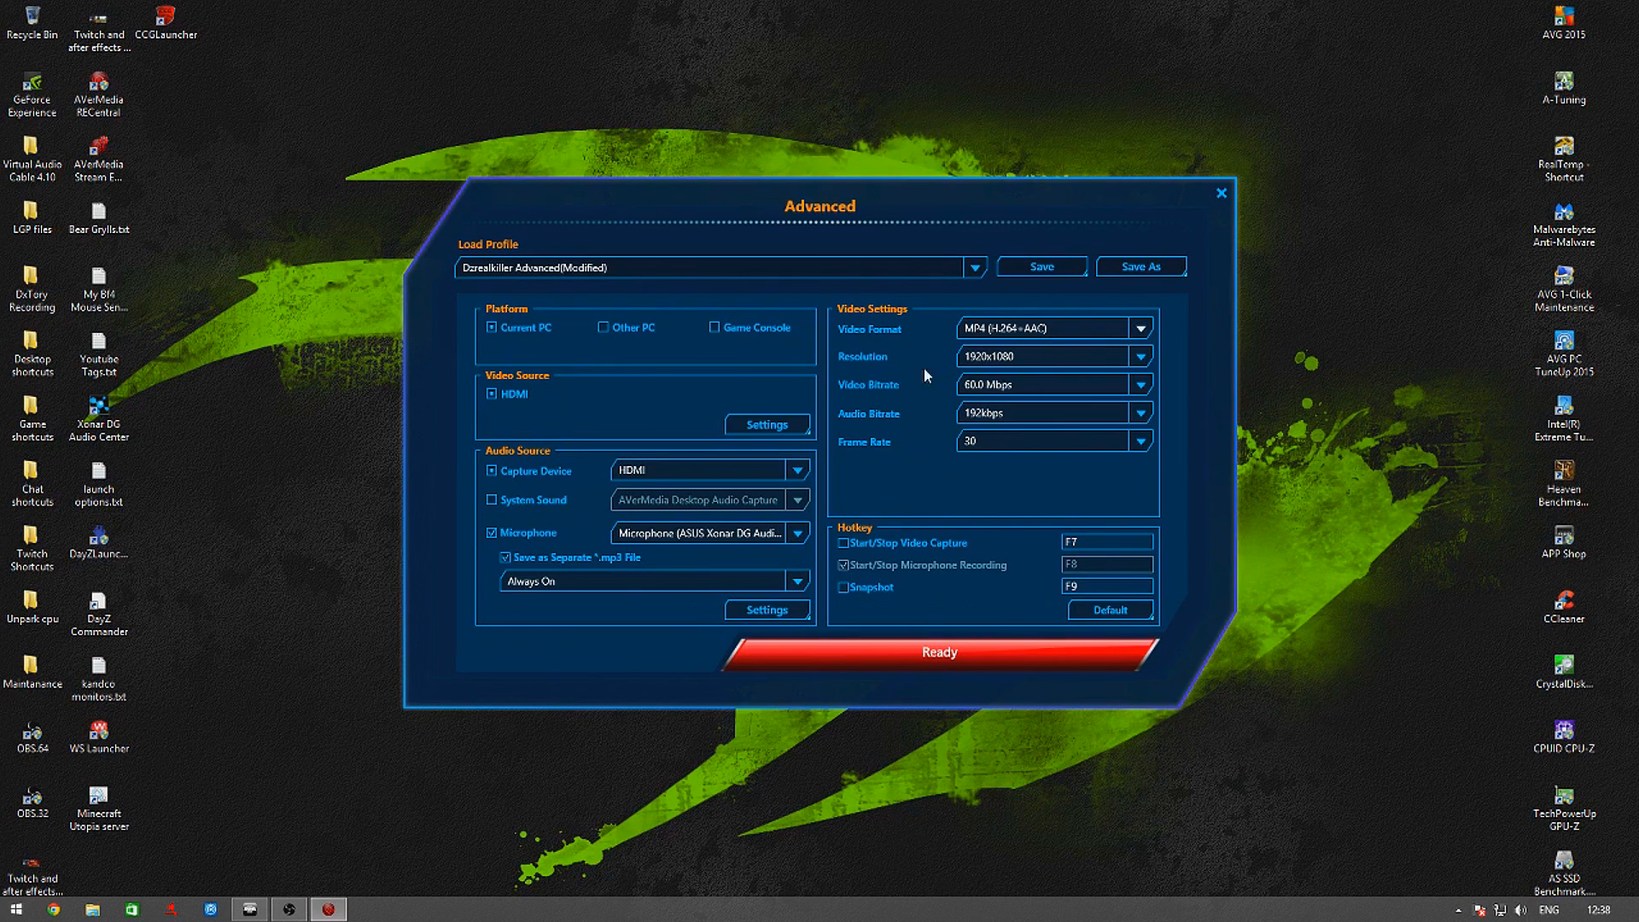
{"action": "mouse_move", "coordinate": [907, 554]}
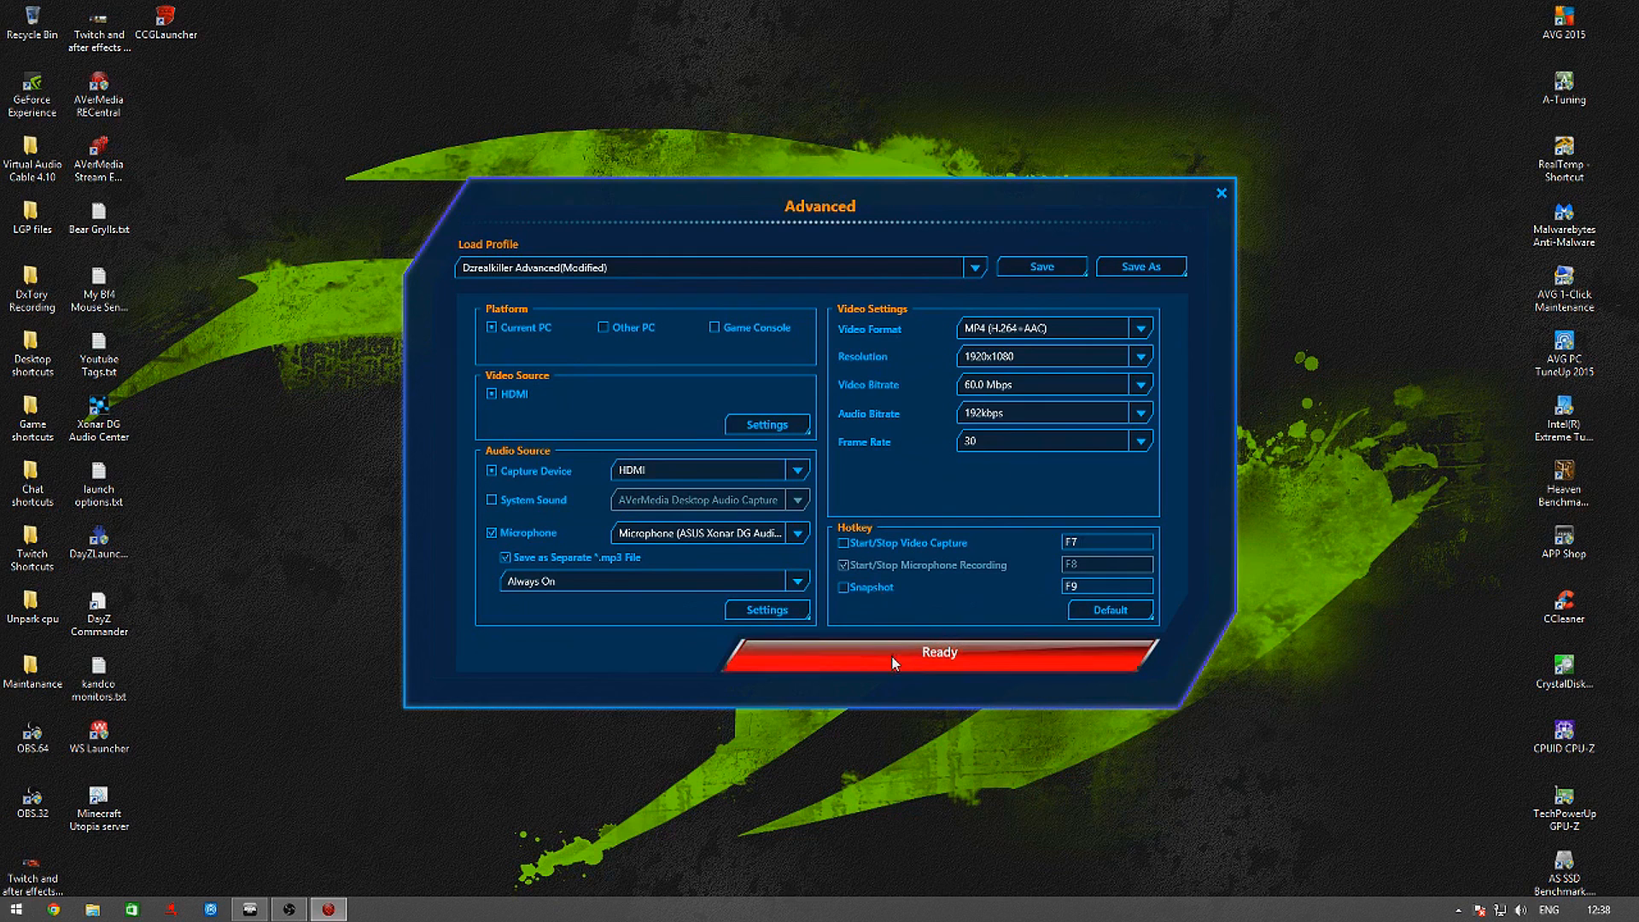
{"action": "mouse_move", "coordinate": [970, 651]}
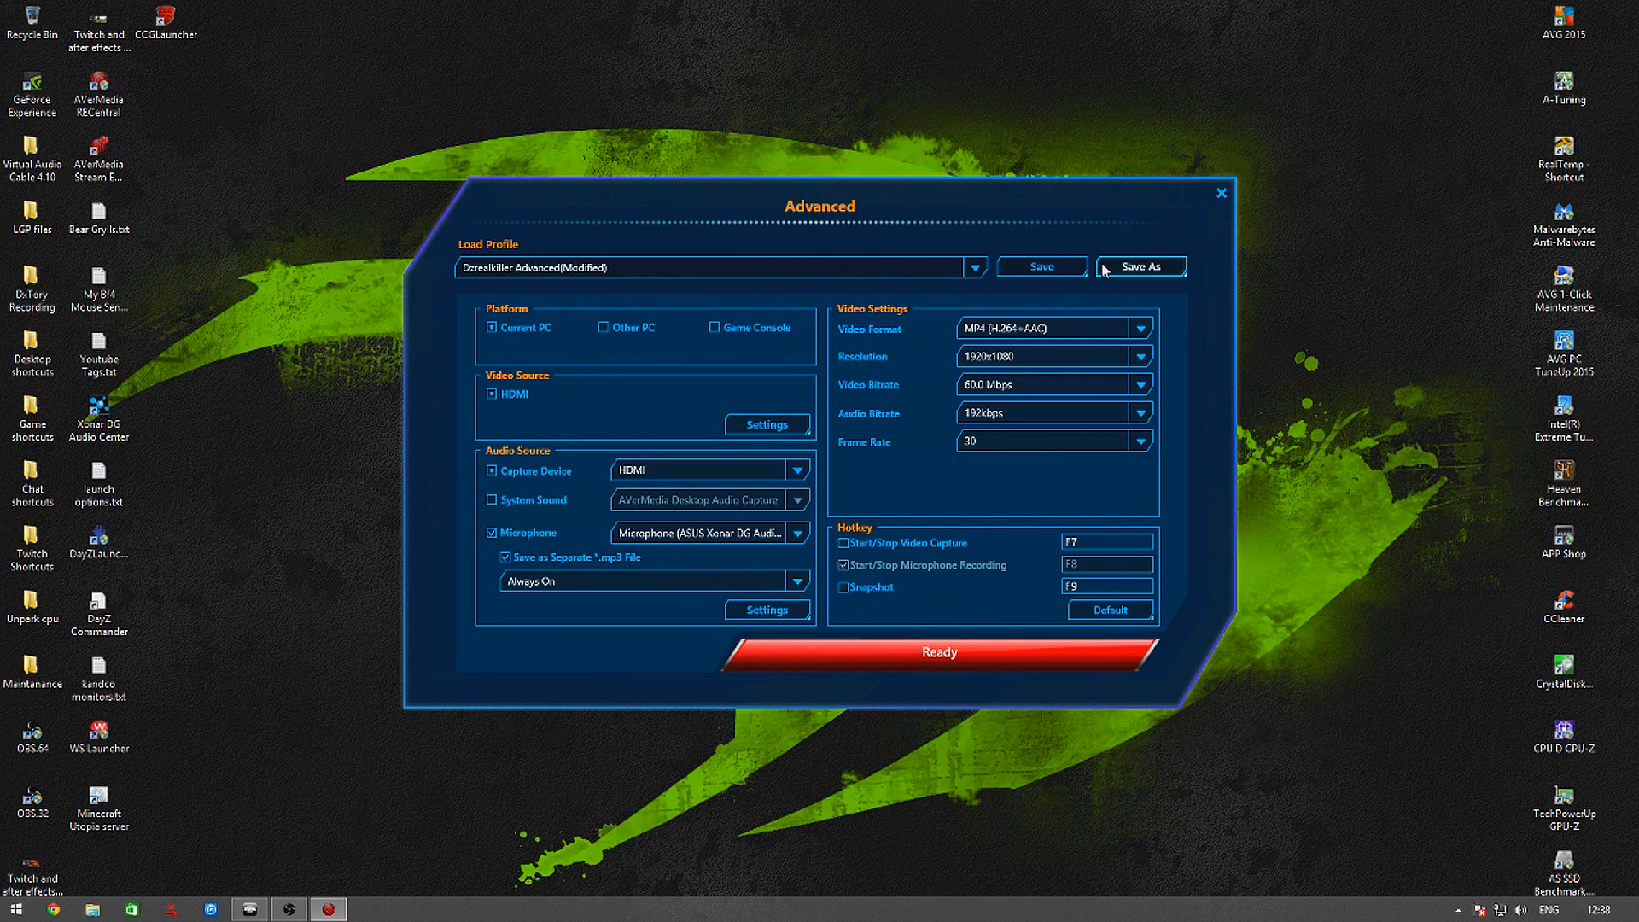
- Apply Advanced settings, view the Stream profile, and return to the MP4 60 Mbps capture view
{"action": "left_click", "coordinate": [1219, 193]}
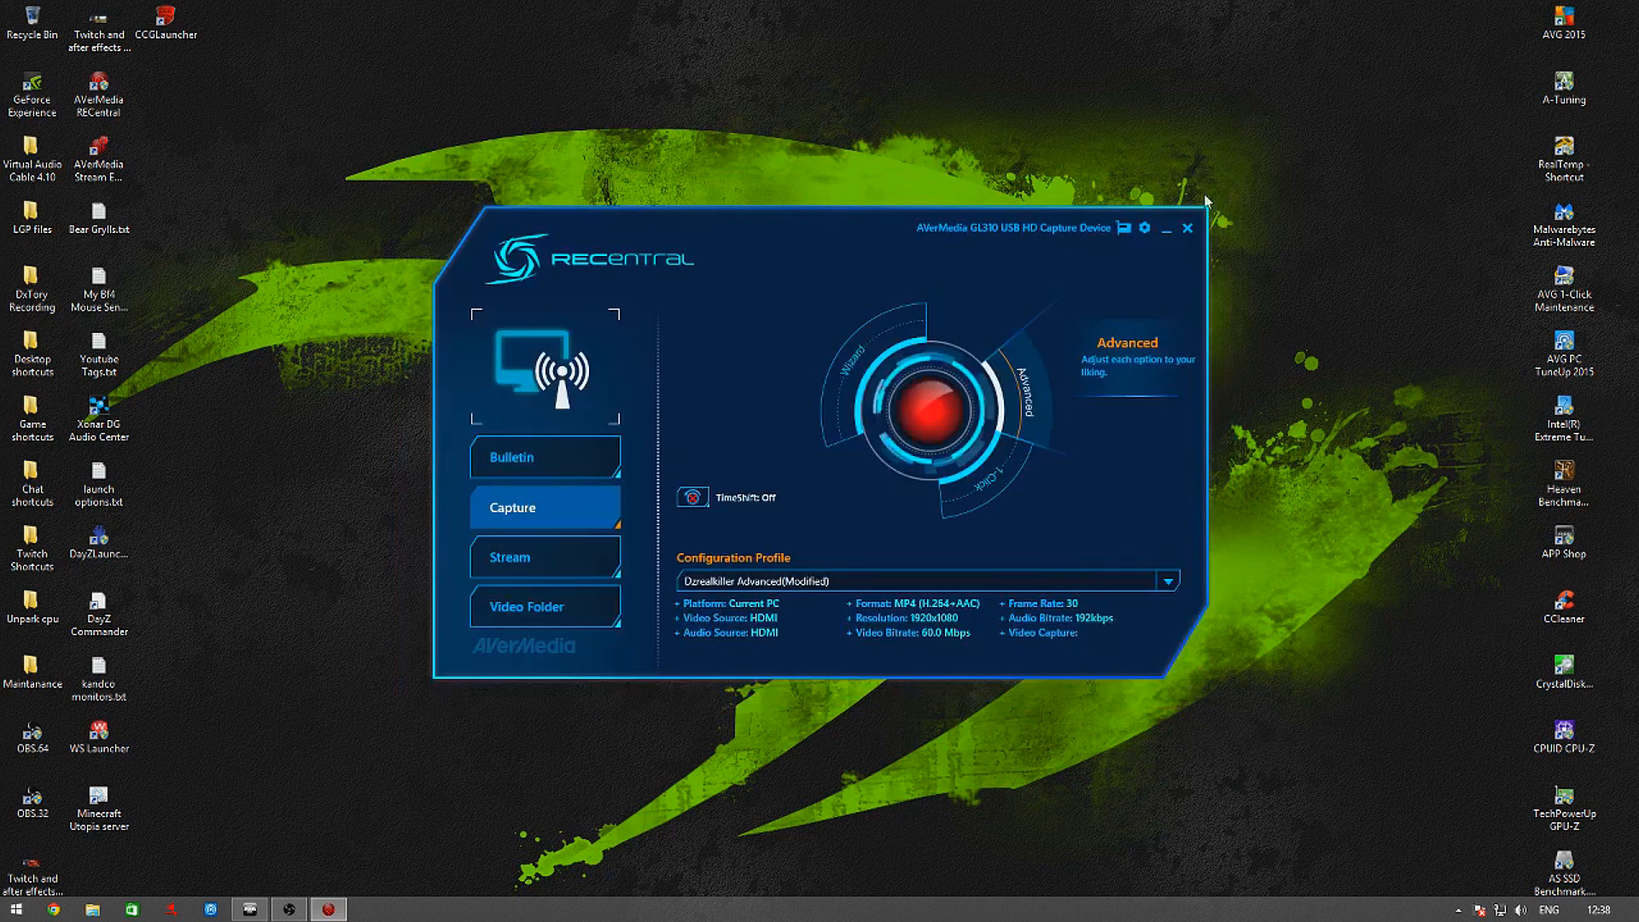
{"action": "mouse_move", "coordinate": [1020, 386]}
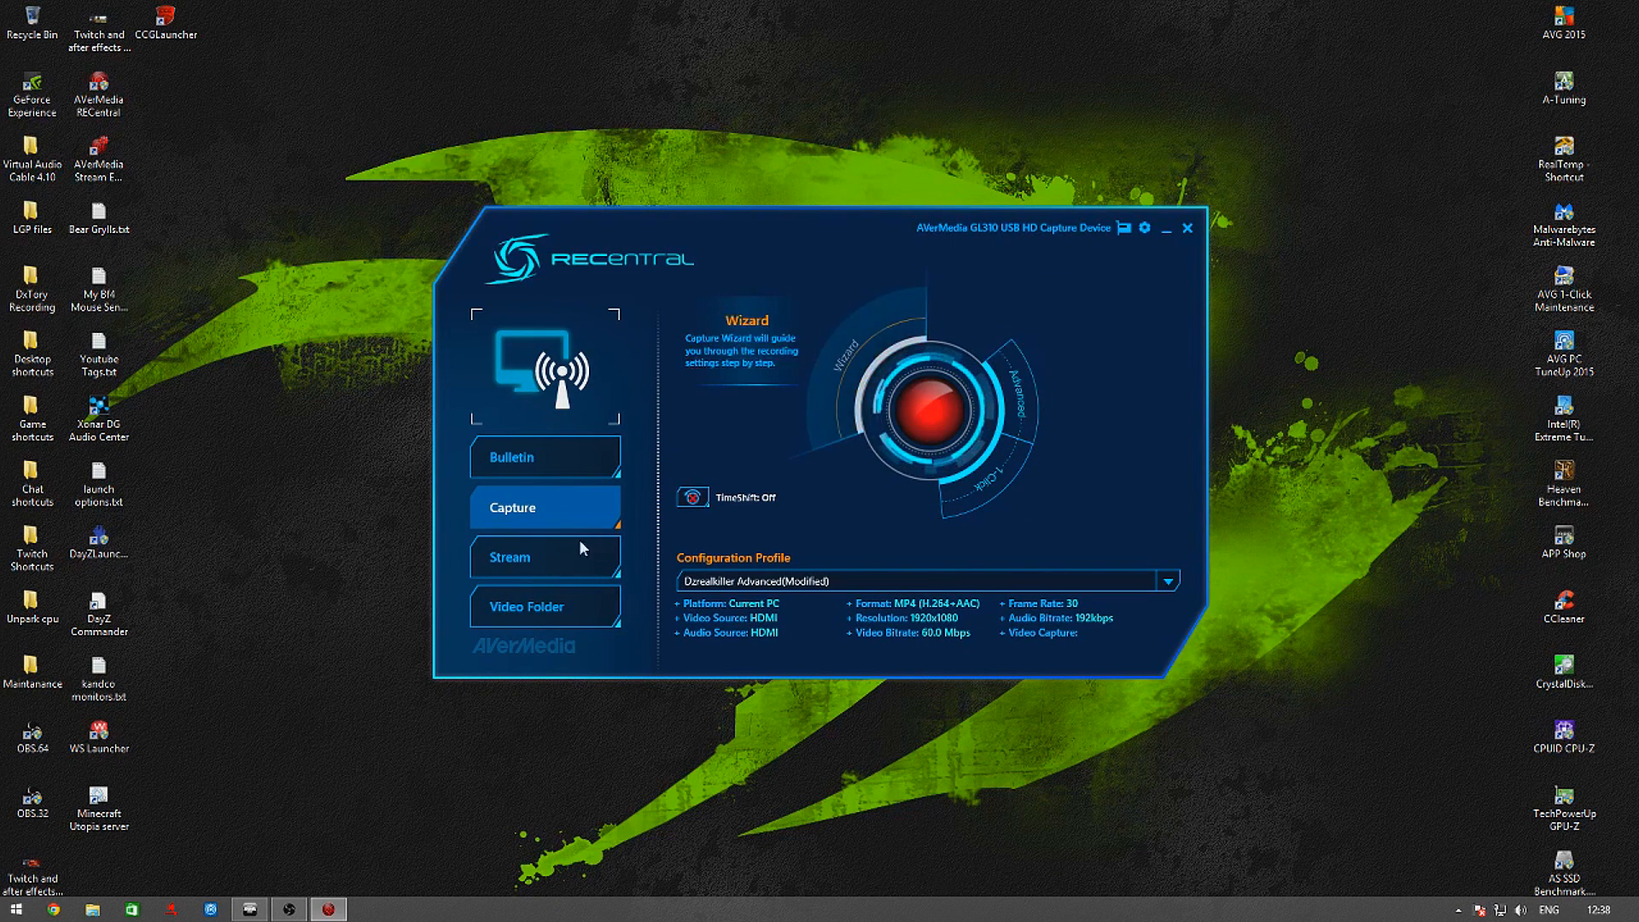
{"action": "left_click", "coordinate": [543, 556]}
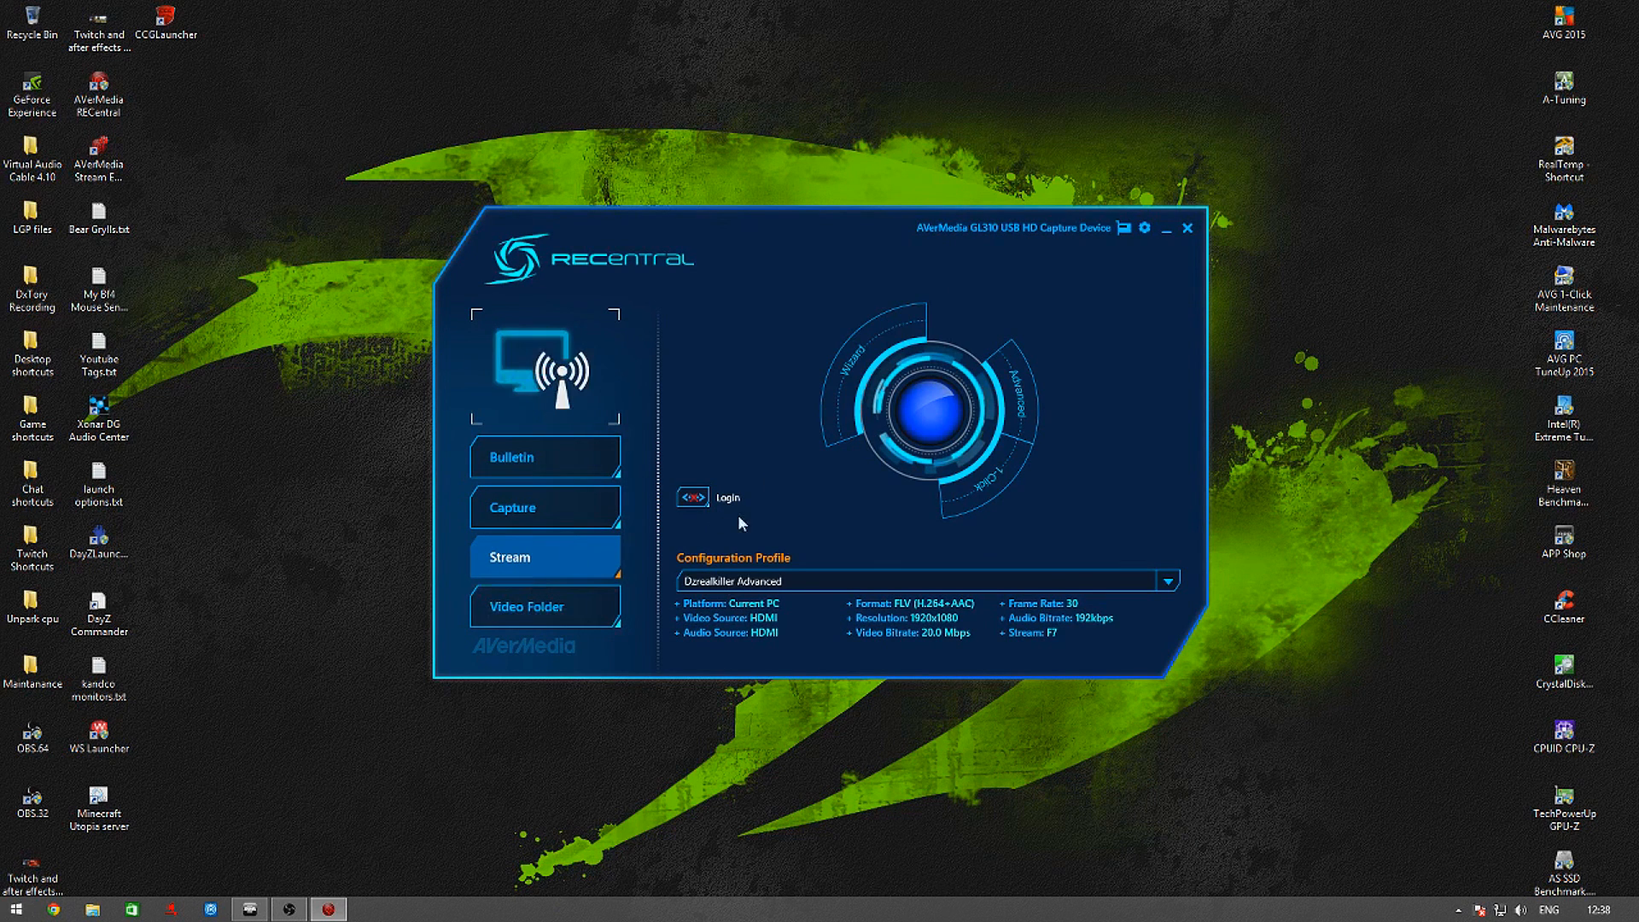
{"action": "mouse_move", "coordinate": [686, 531]}
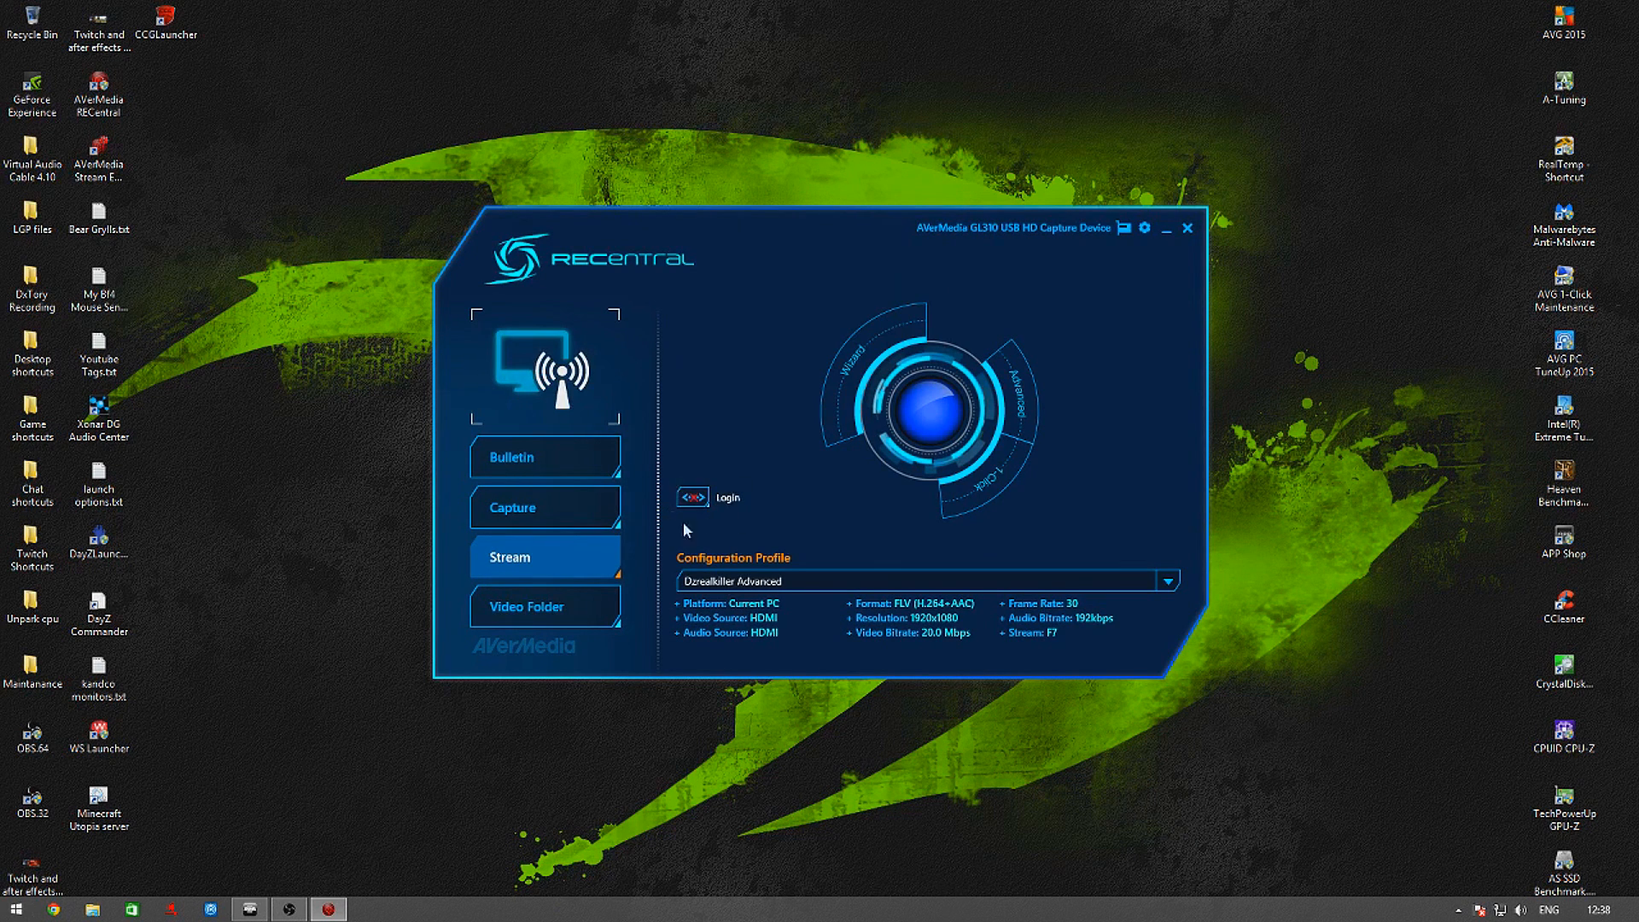
{"action": "mouse_move", "coordinate": [1029, 397]}
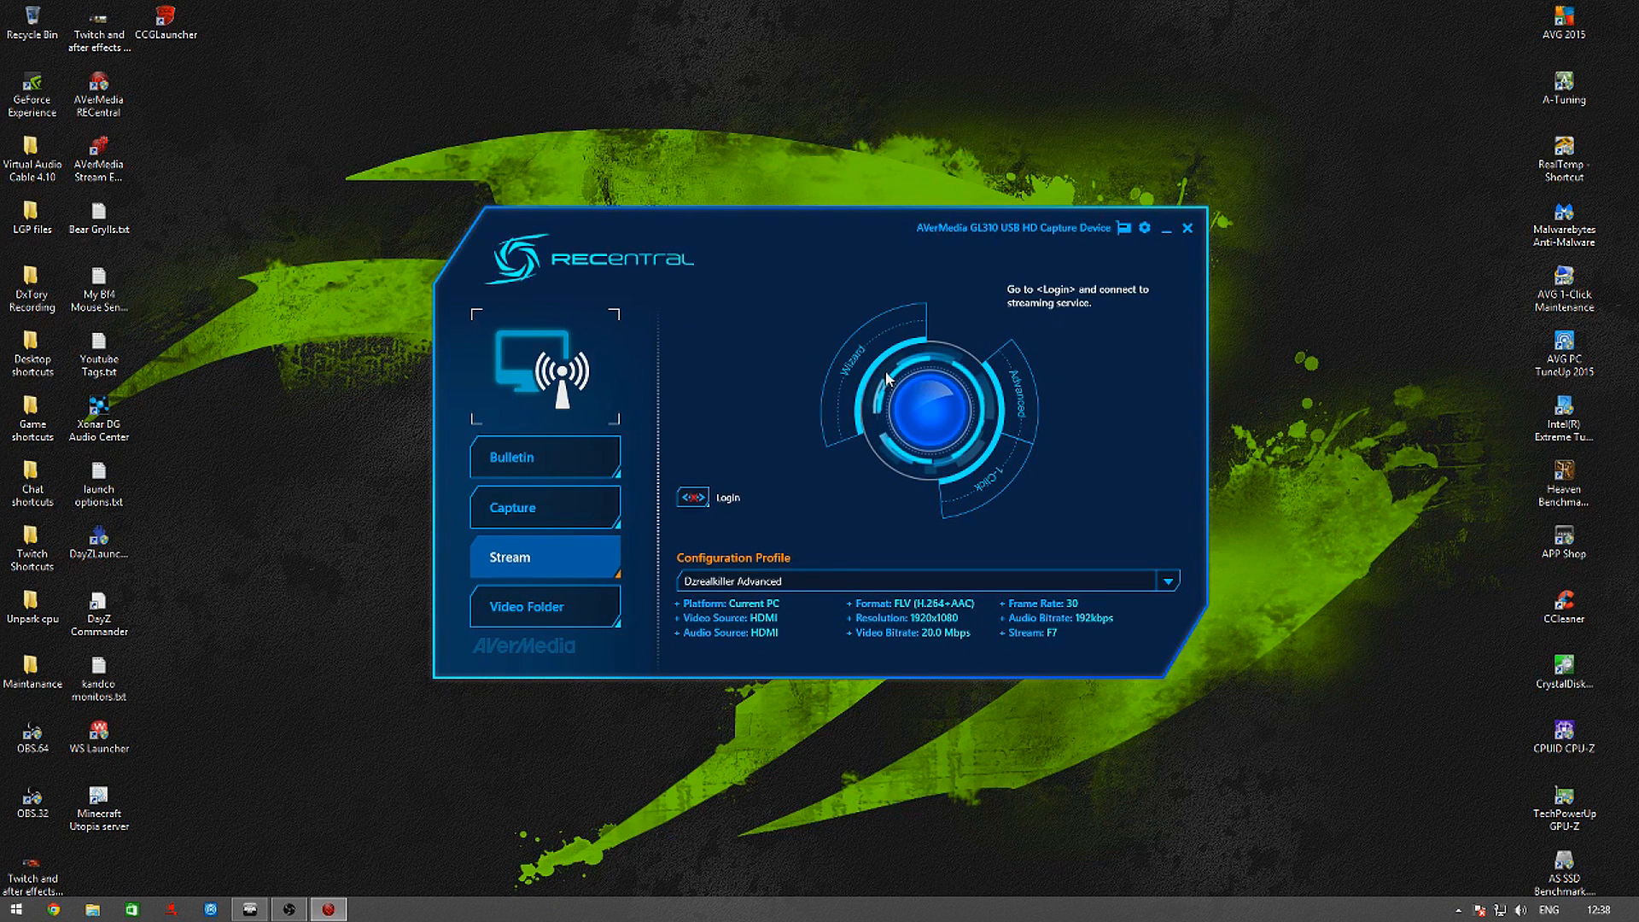
{"action": "mouse_move", "coordinate": [883, 372]}
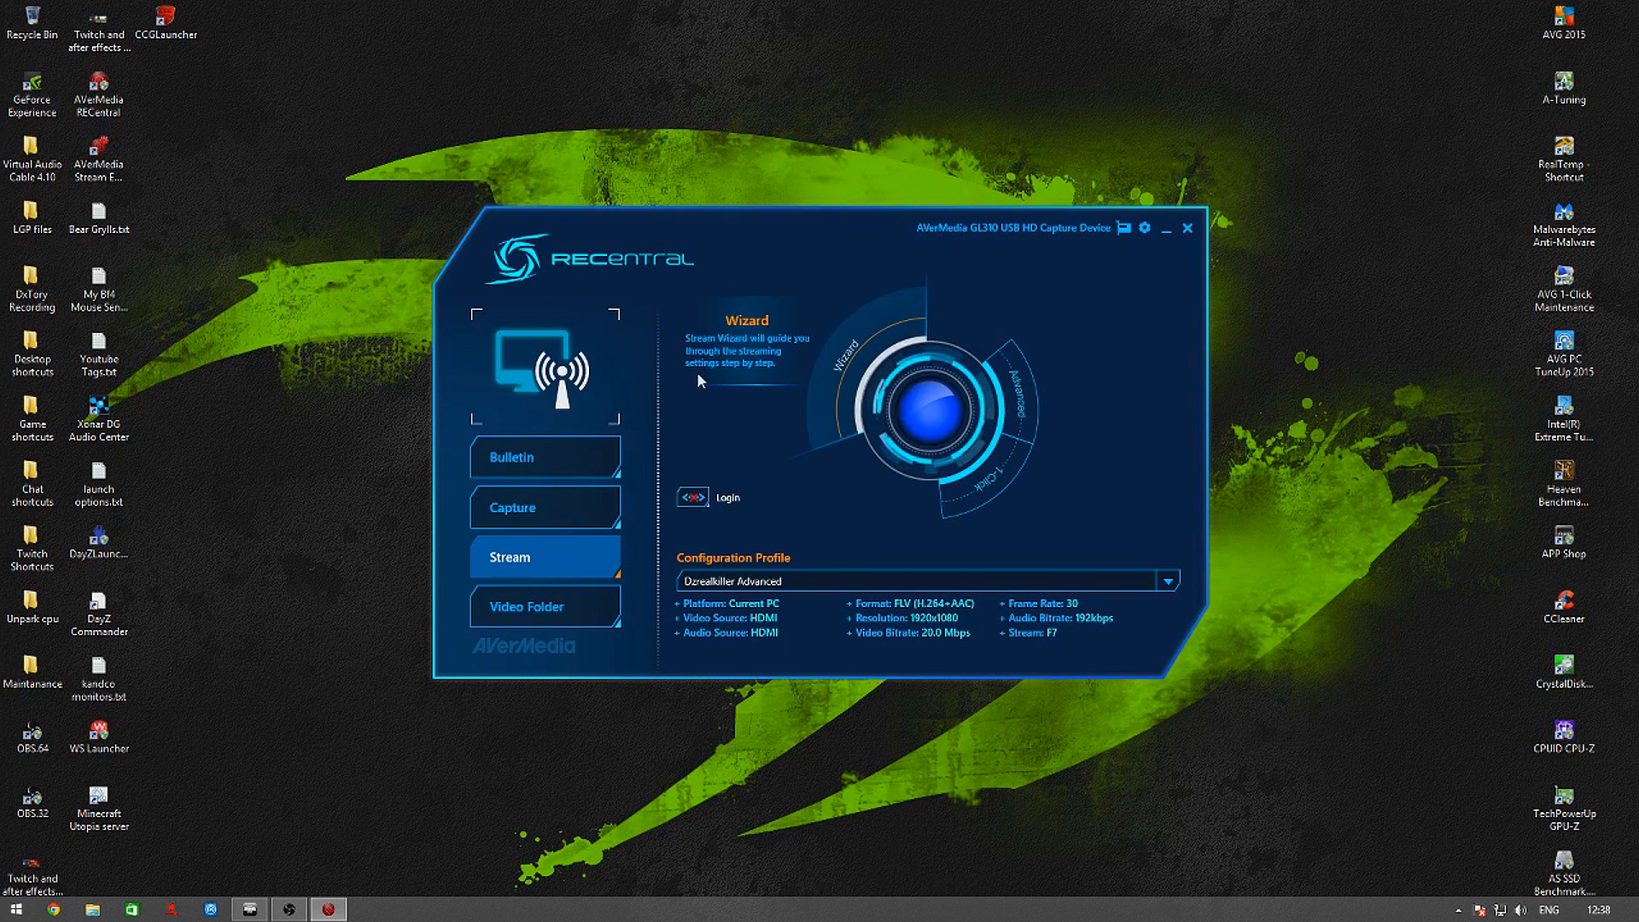
{"action": "mouse_move", "coordinate": [727, 360]}
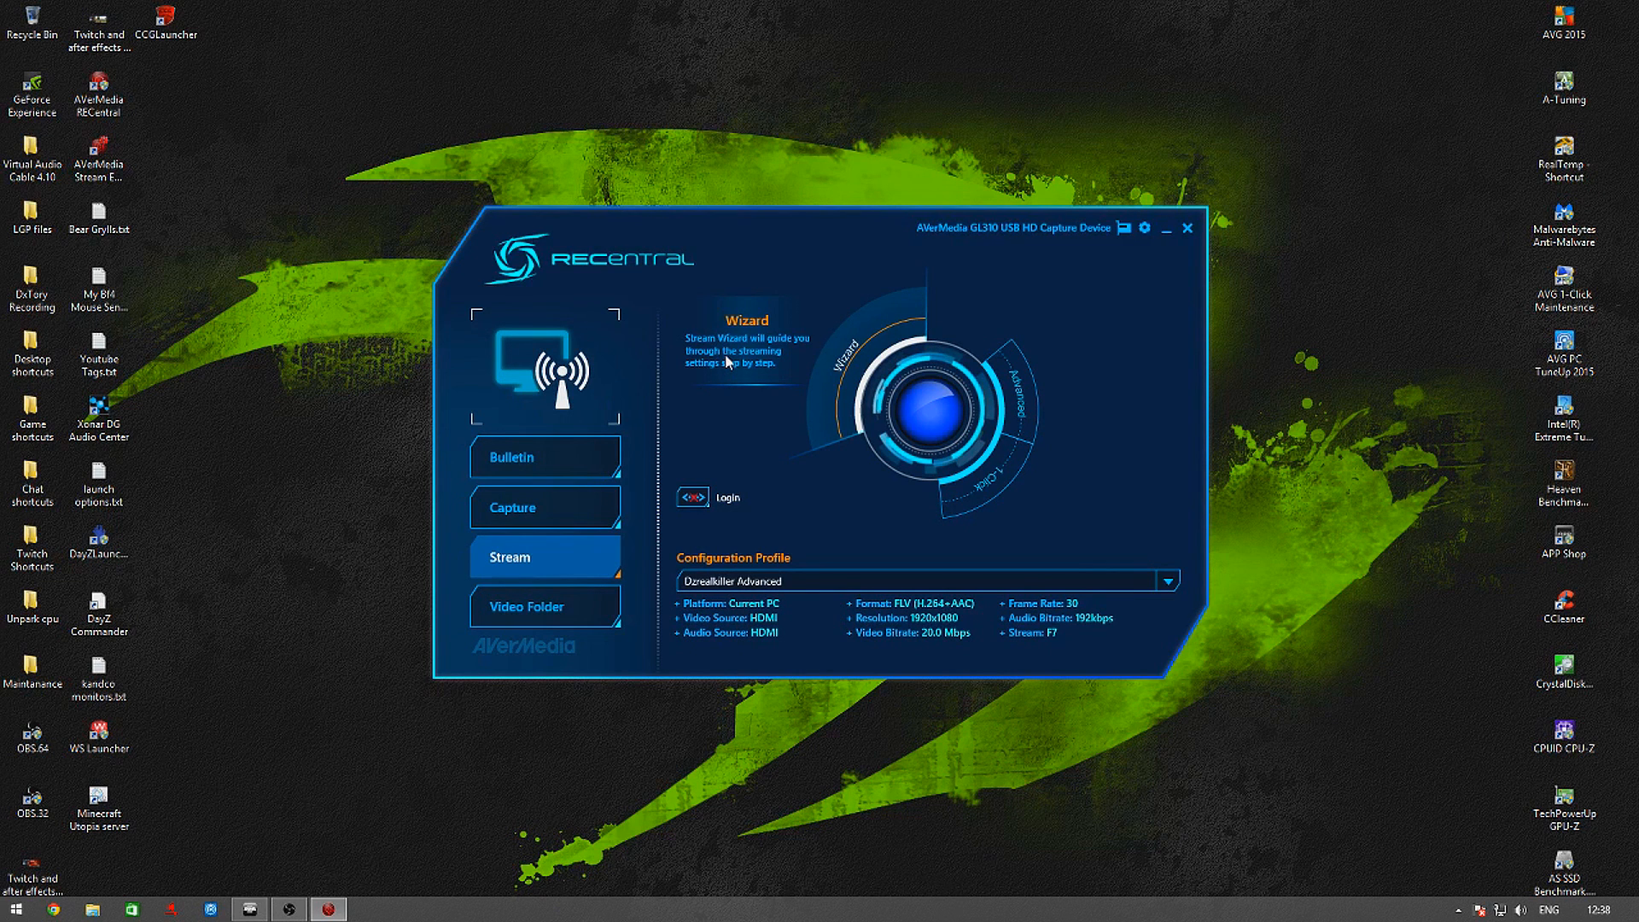
{"action": "mouse_move", "coordinate": [1047, 316]}
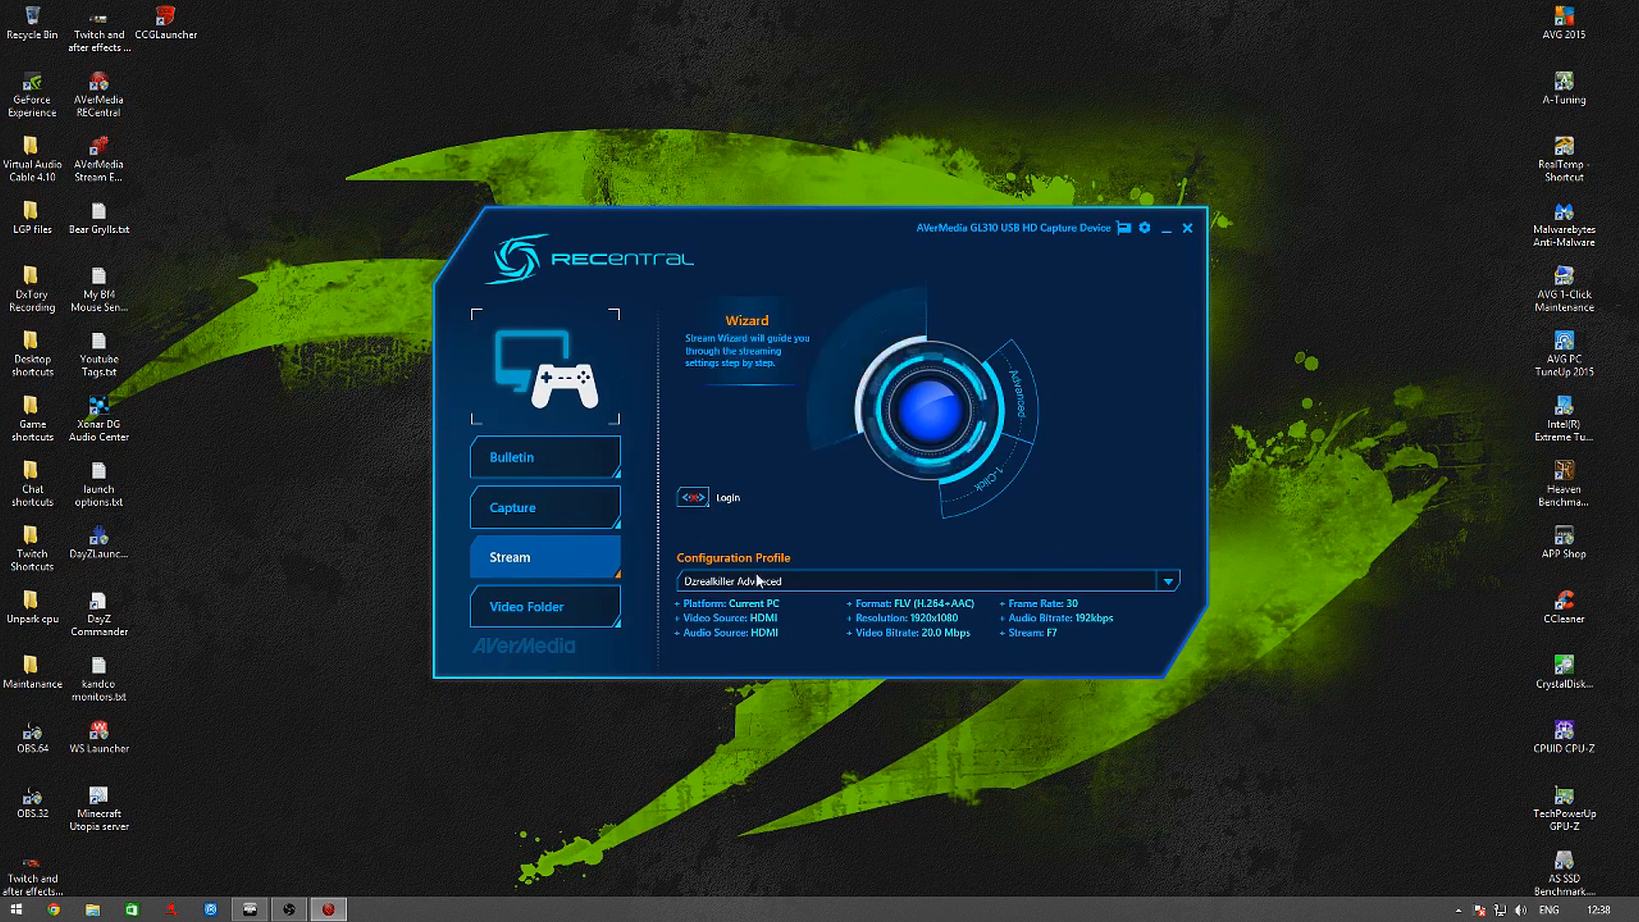
{"action": "left_click", "coordinate": [544, 507]}
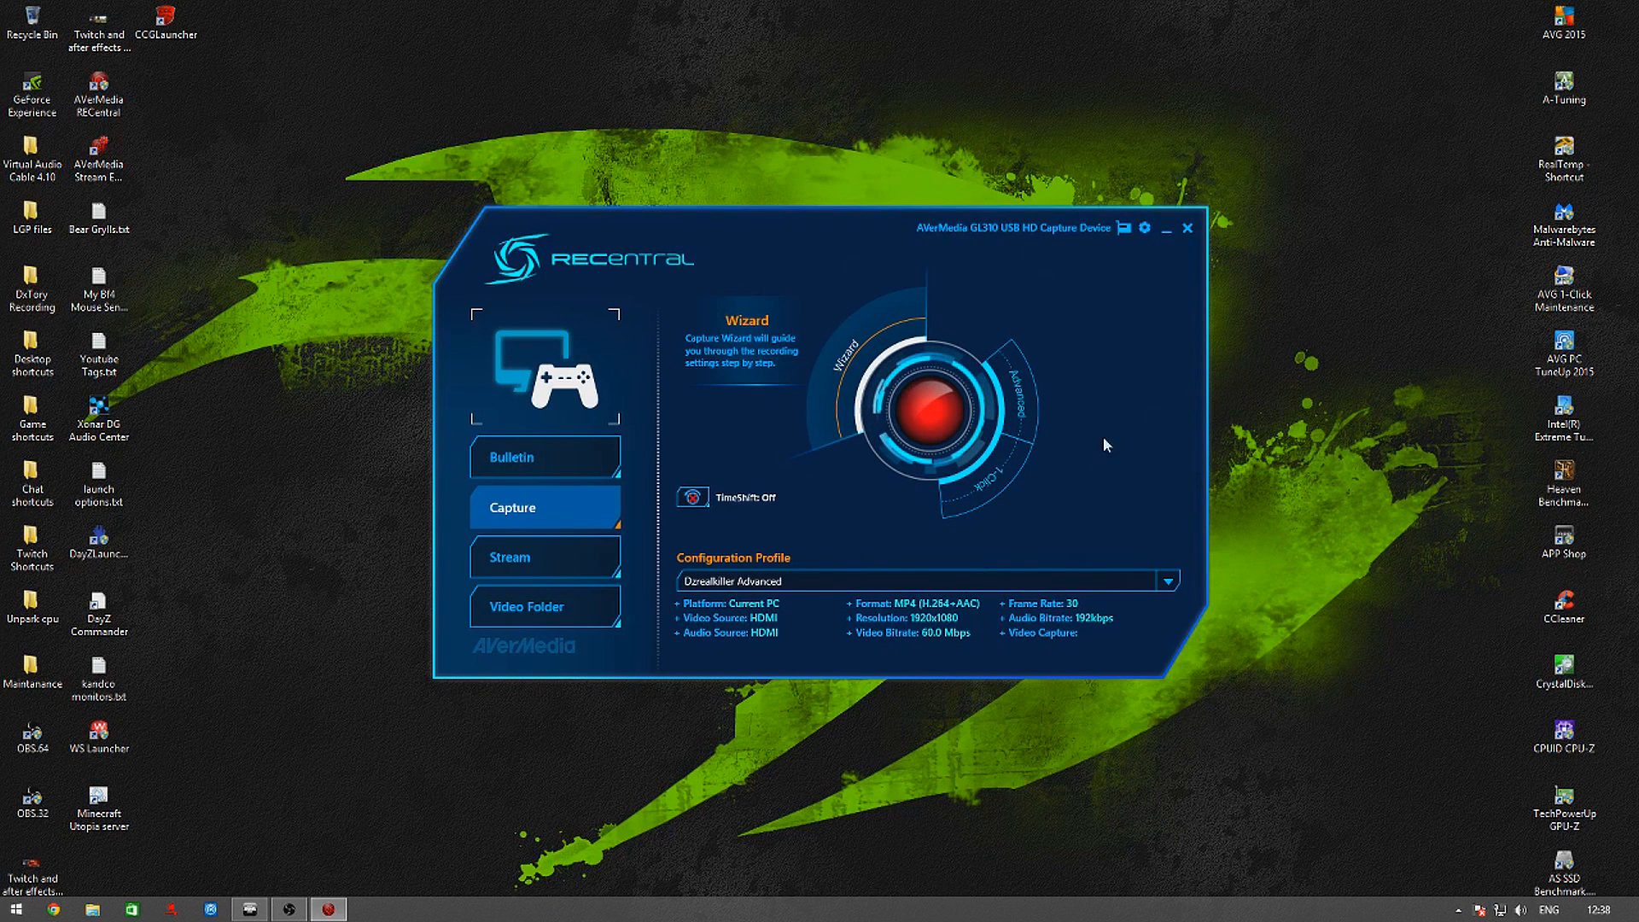
{"action": "mouse_move", "coordinate": [909, 504]}
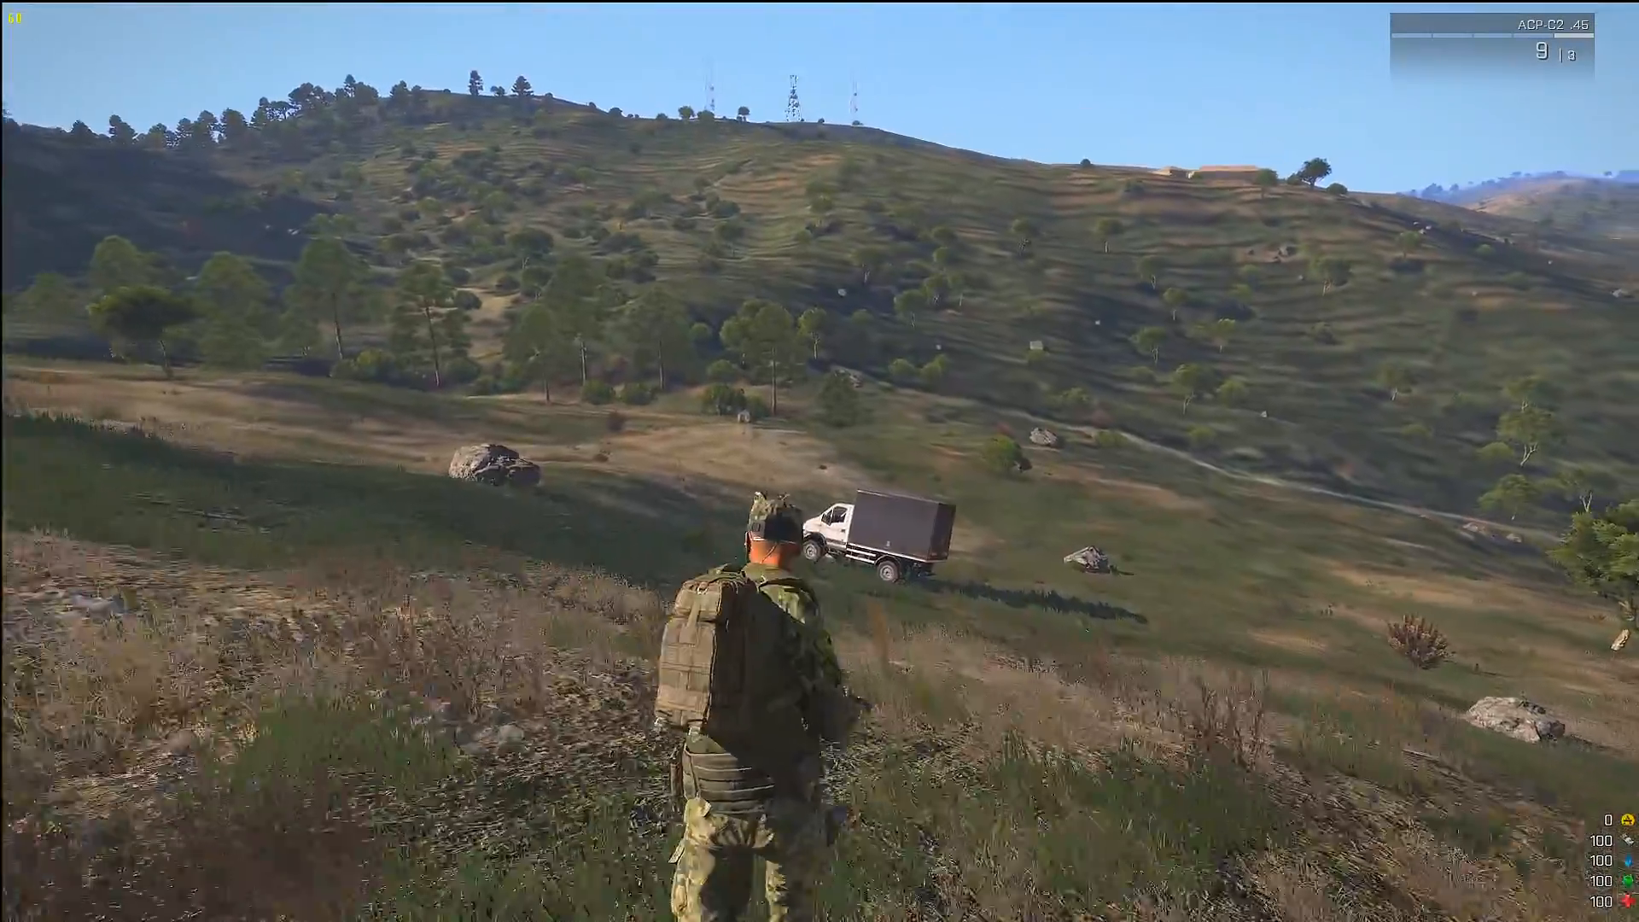
{"action": "mouse_move", "coordinate": [819, 461]}
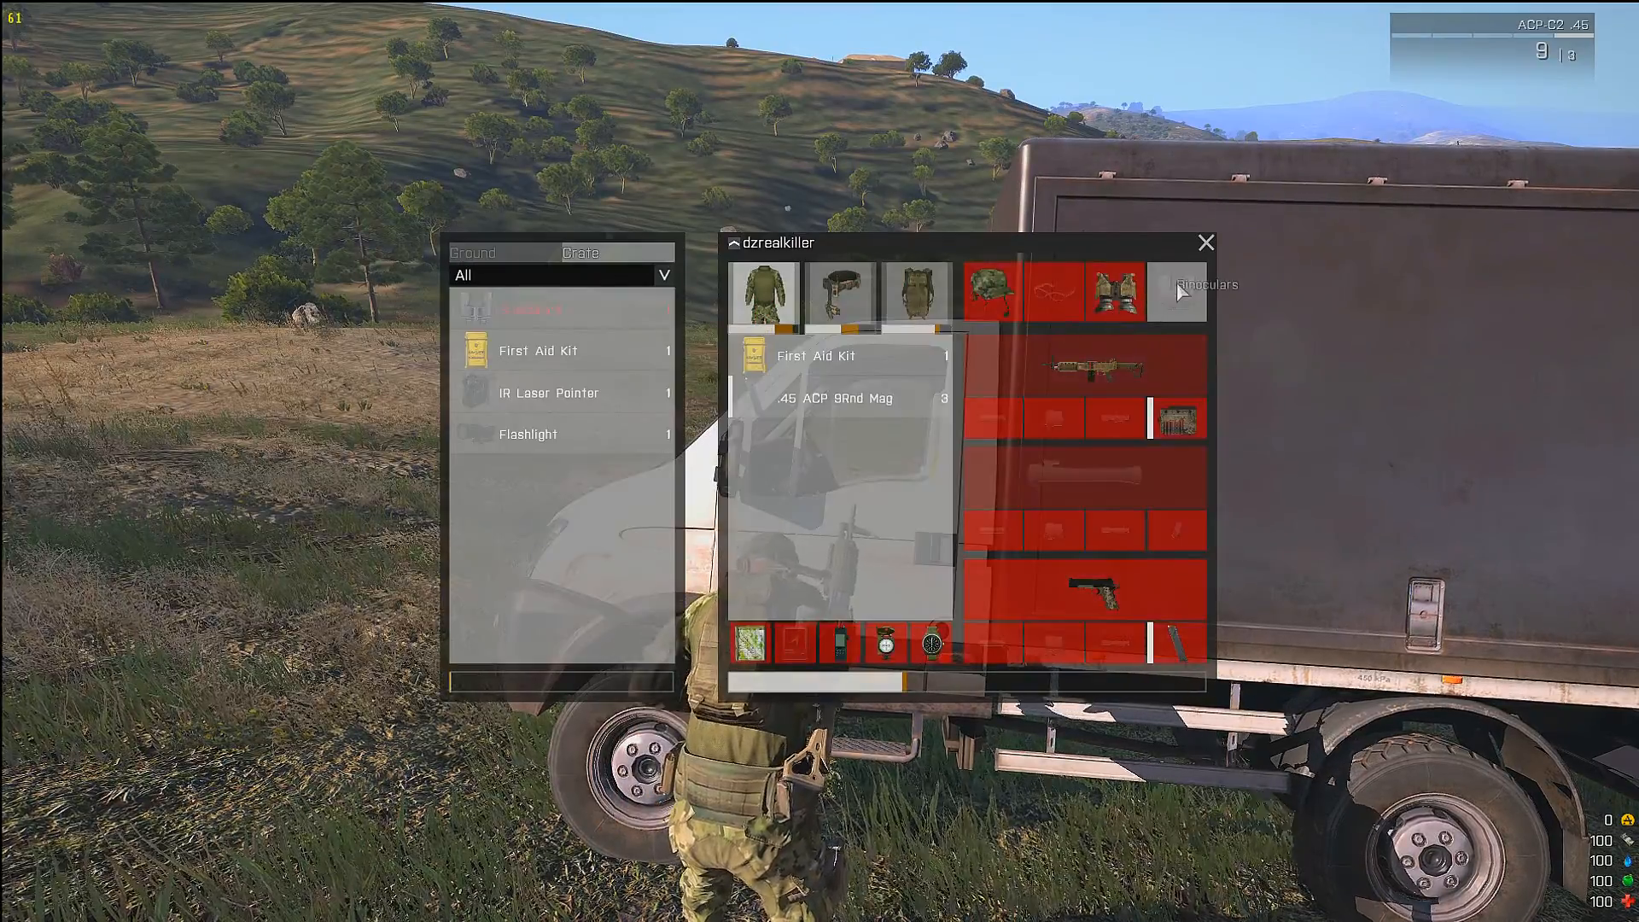
{"action": "mouse_move", "coordinate": [545, 350]}
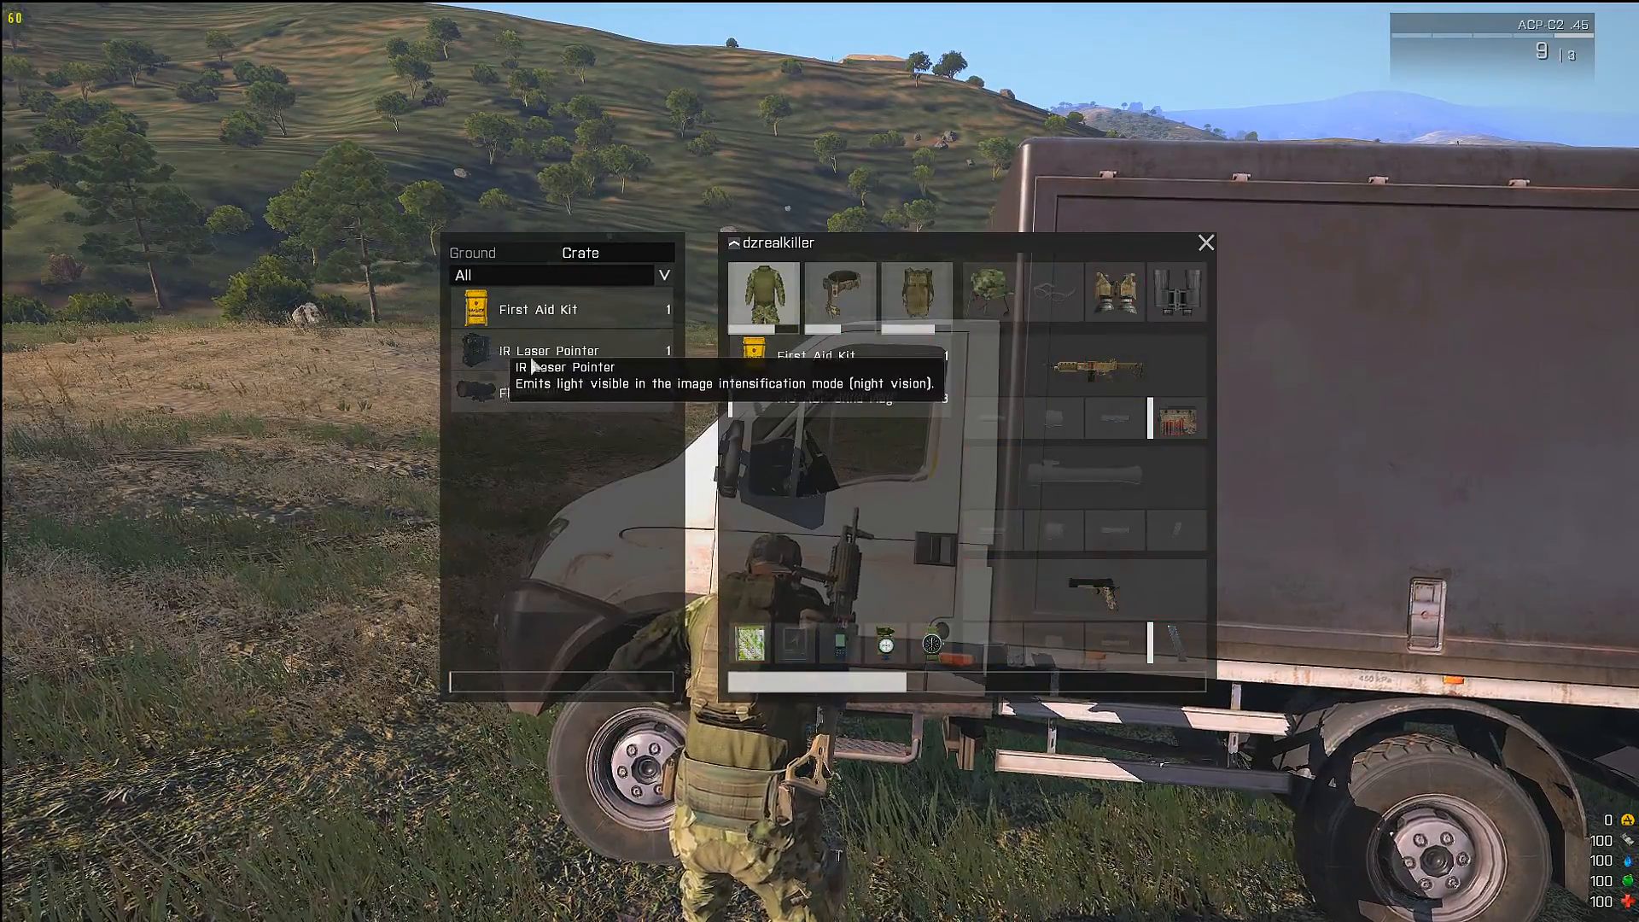
{"action": "mouse_move", "coordinate": [535, 309]}
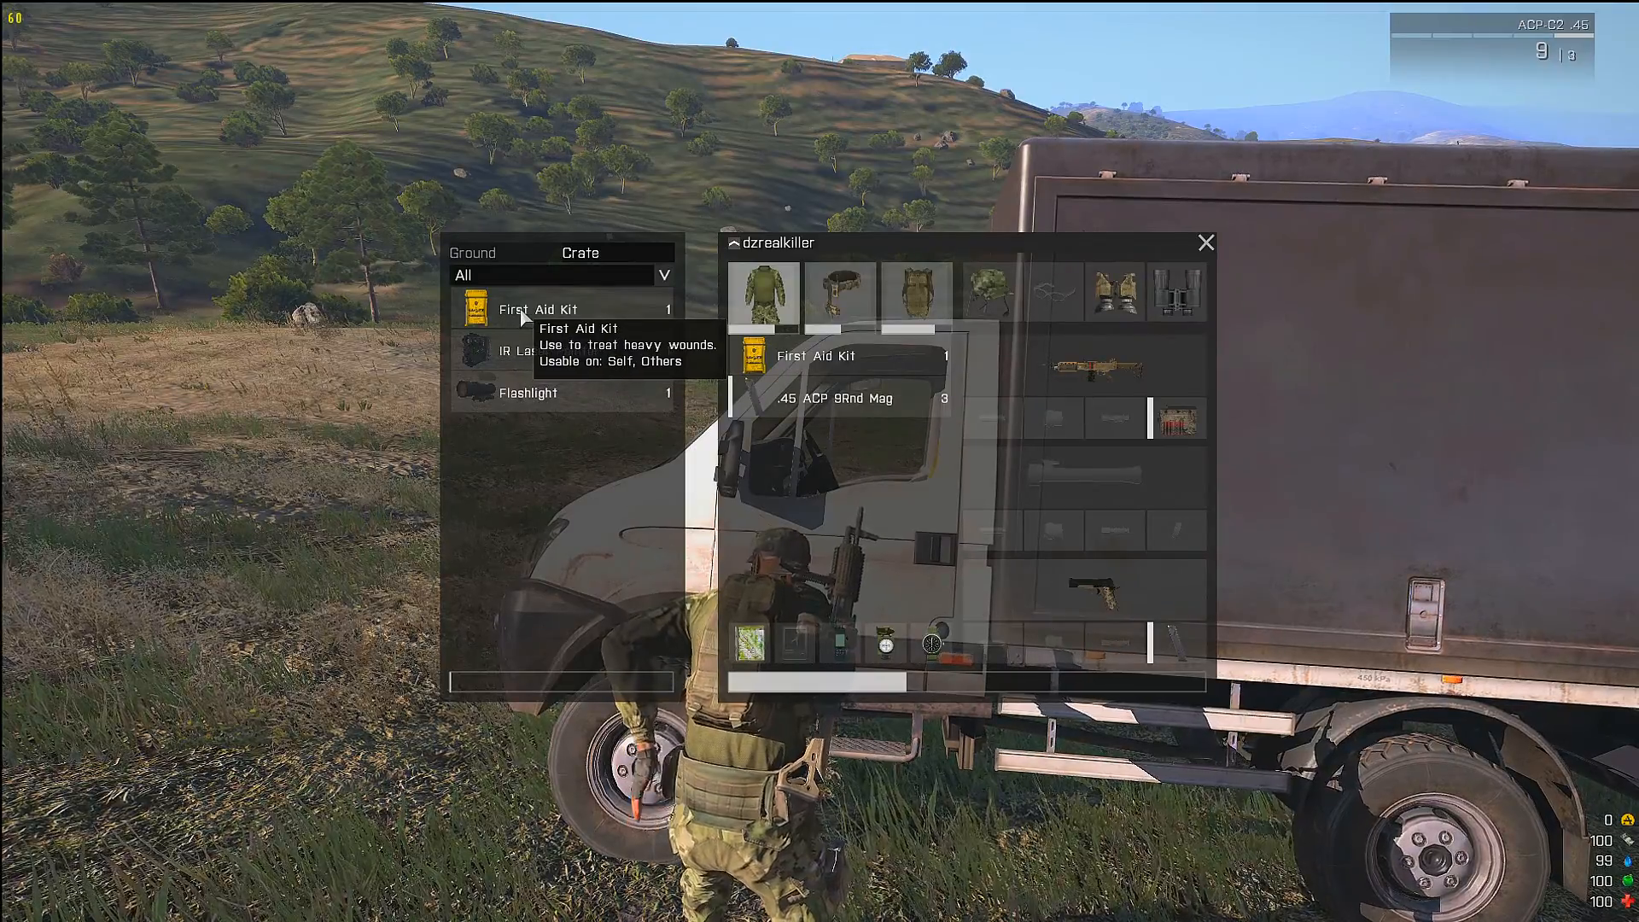
{"action": "mouse_move", "coordinate": [529, 391]}
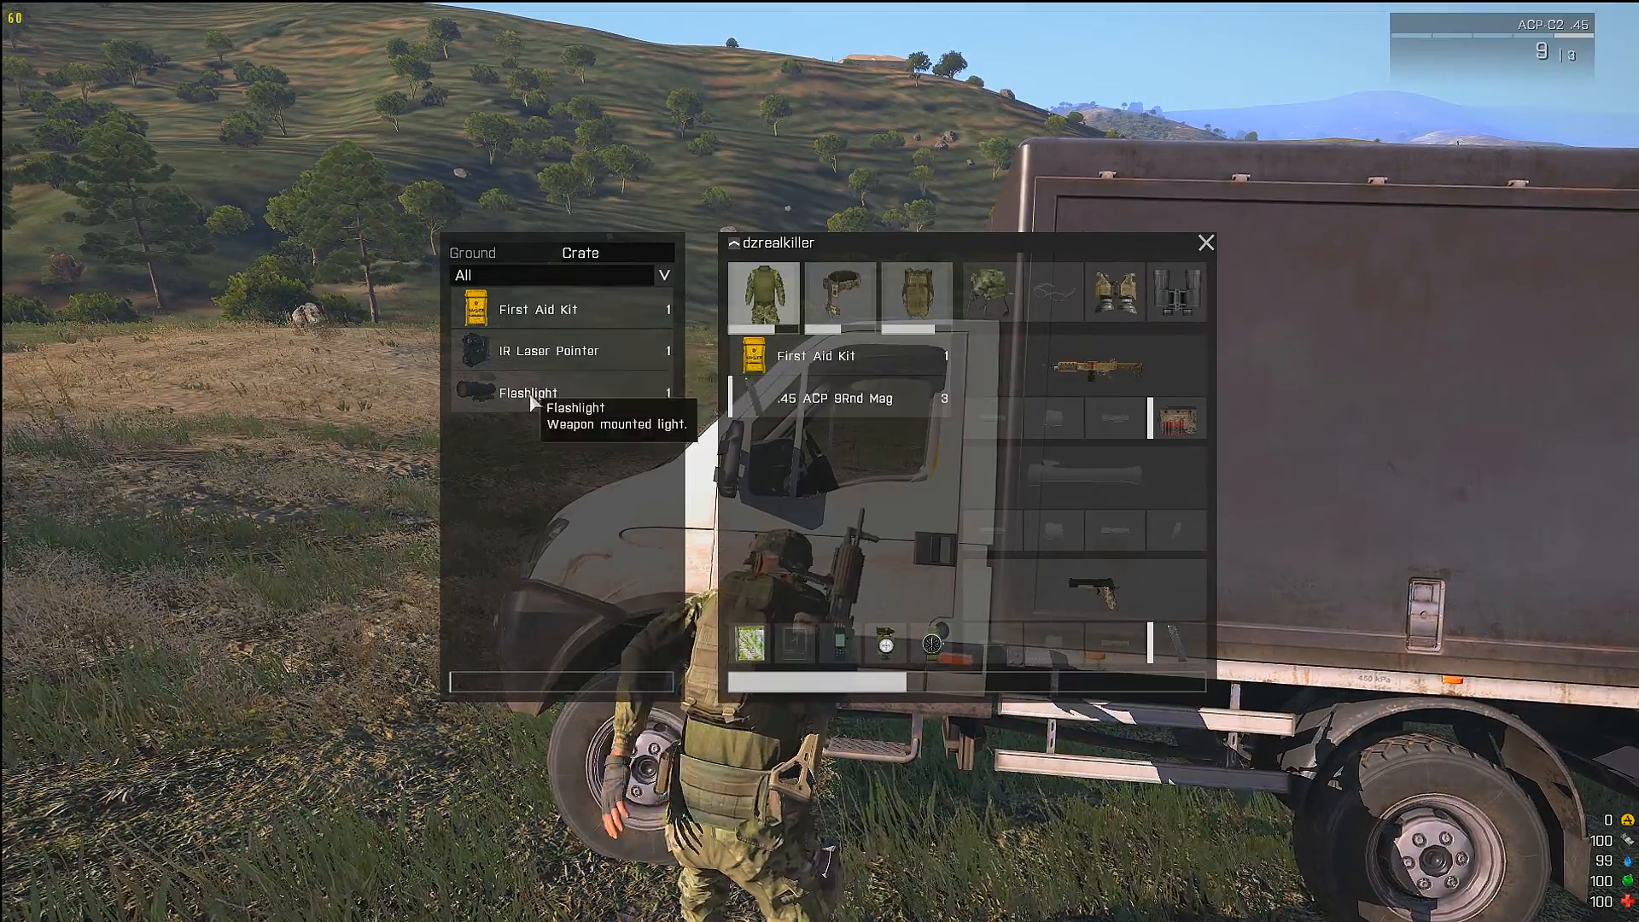